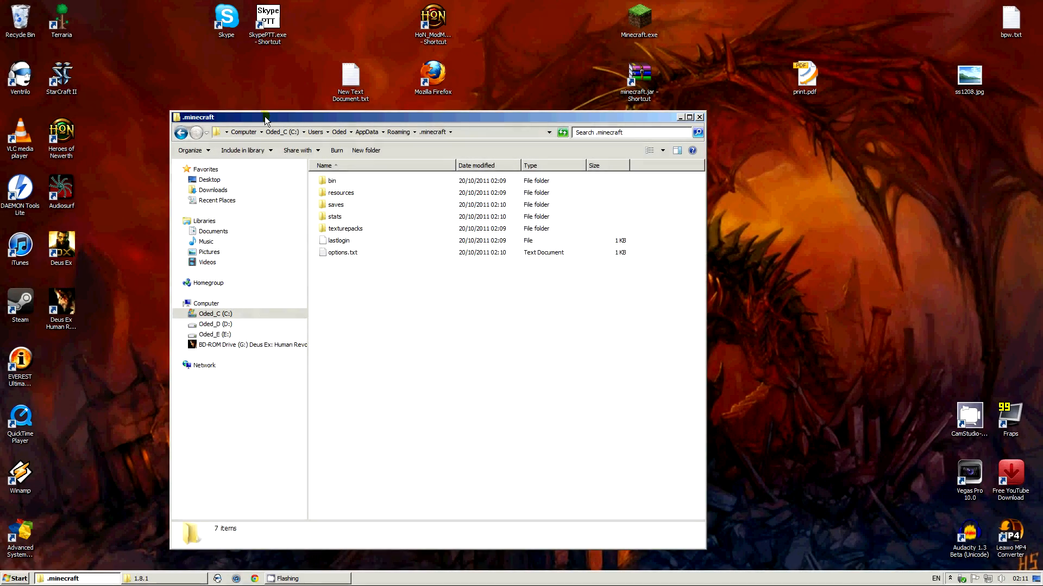
Arrange the .minecraft folder window on the desktop beside the mod downloads
{"action": "left_click_drag", "start_coordinate": [267, 117], "coordinate": [223, 119]}
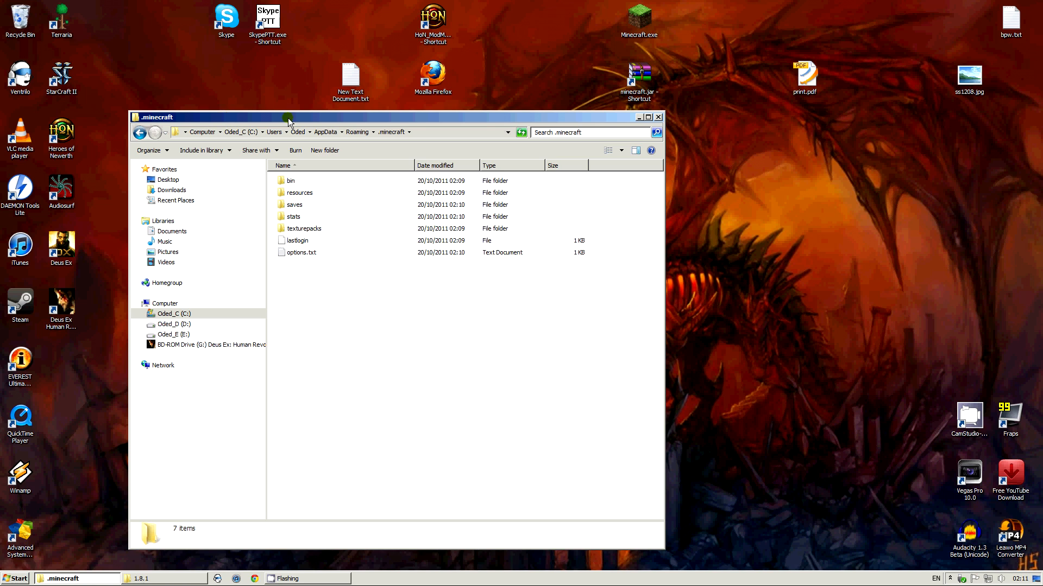
{"action": "left_click_drag", "start_coordinate": [289, 117], "coordinate": [272, 115]}
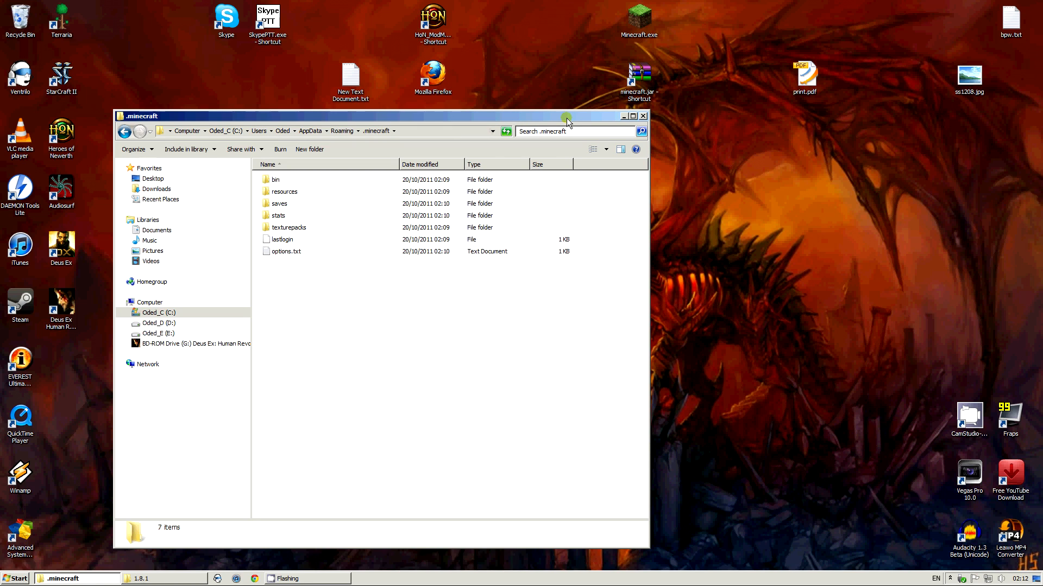
{"action": "mouse_move", "coordinate": [576, 125]}
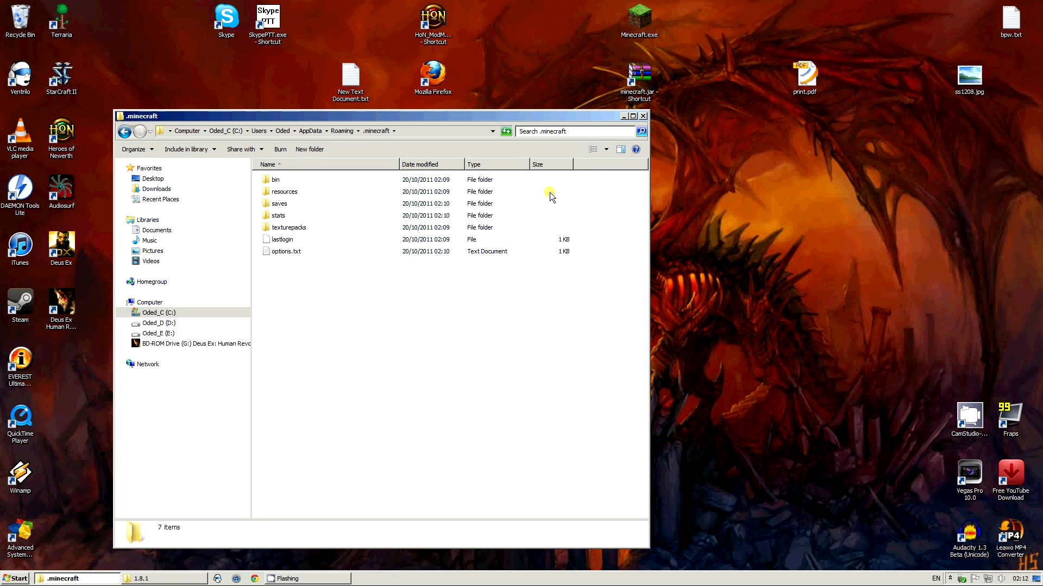
{"action": "left_click_drag", "start_coordinate": [379, 116], "coordinate": [489, 115]}
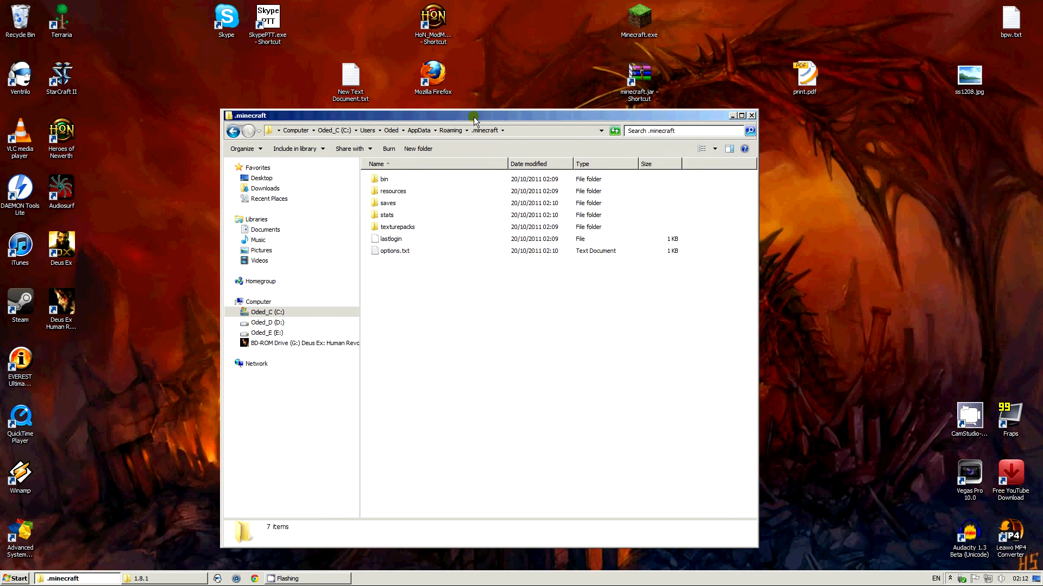
{"action": "left_click_drag", "start_coordinate": [475, 115], "coordinate": [502, 115]}
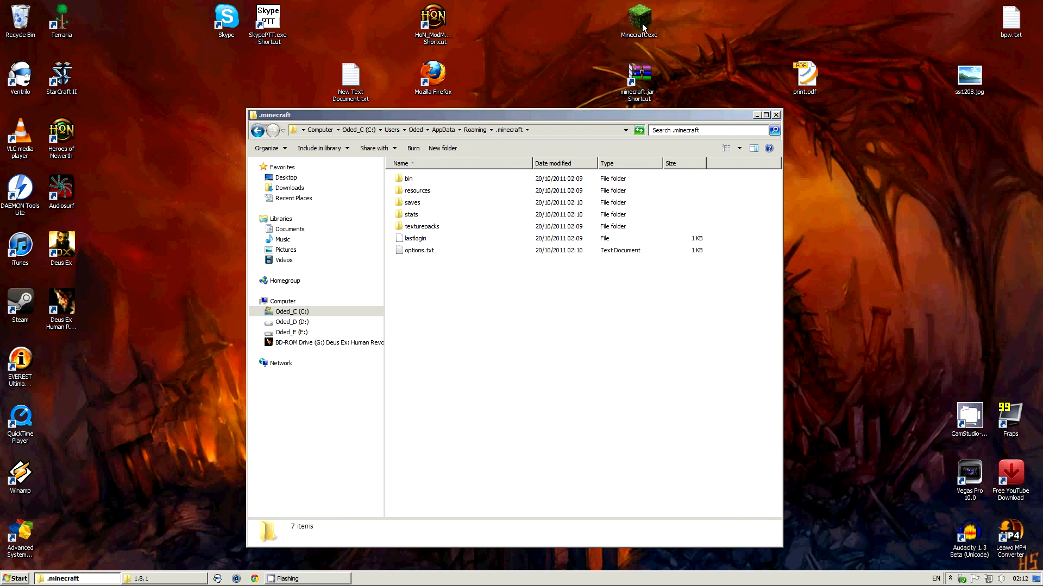
Launch Minecraft and load the test world to check the vanilla 1.8.1 game
{"action": "double_click", "coordinate": [638, 17]}
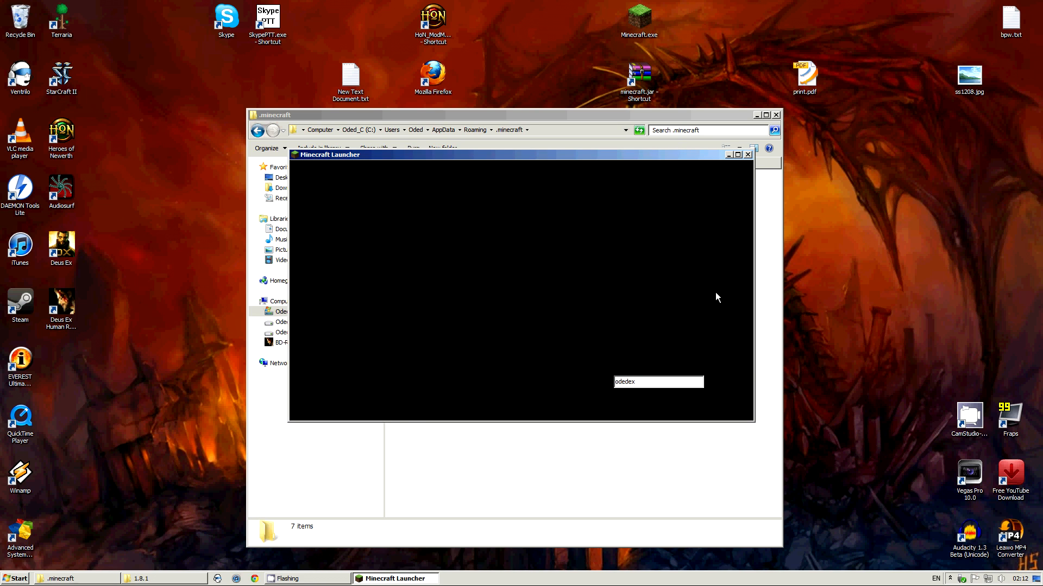
{"action": "mouse_move", "coordinate": [734, 398]}
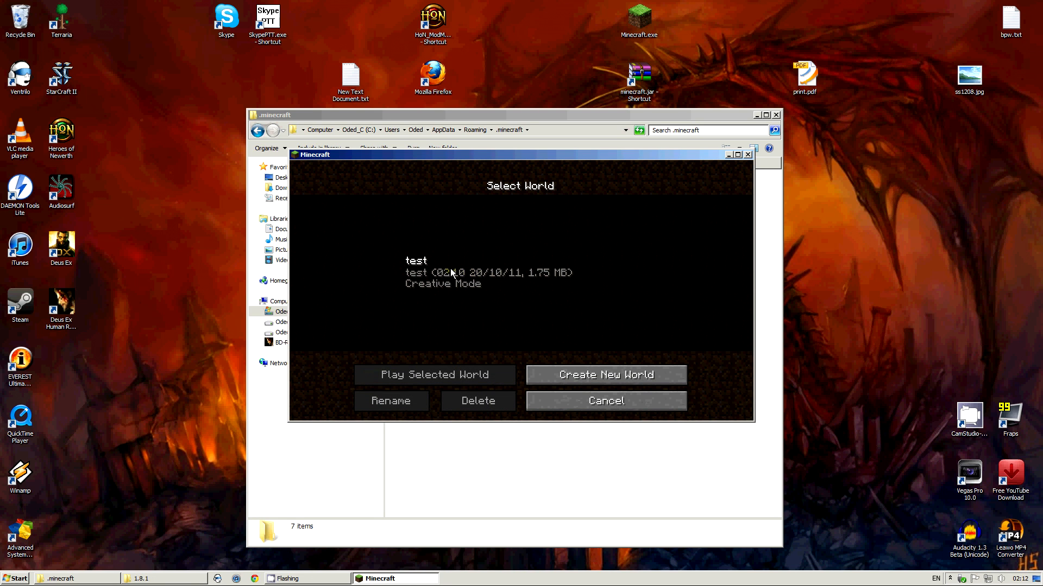
{"action": "left_click", "coordinate": [454, 273]}
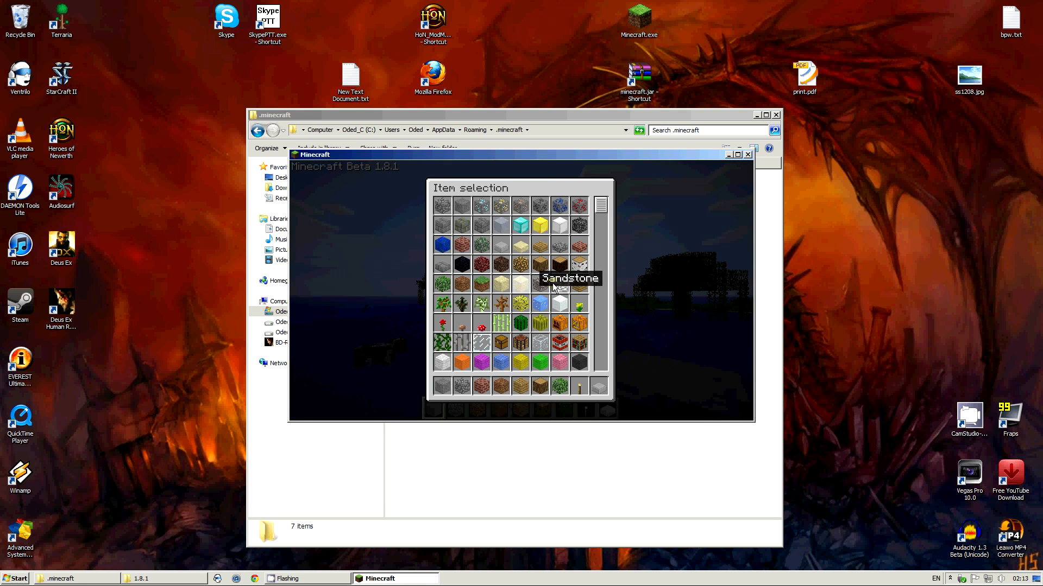
{"action": "scroll", "scroll_direction": "down", "scroll_amount": 3}
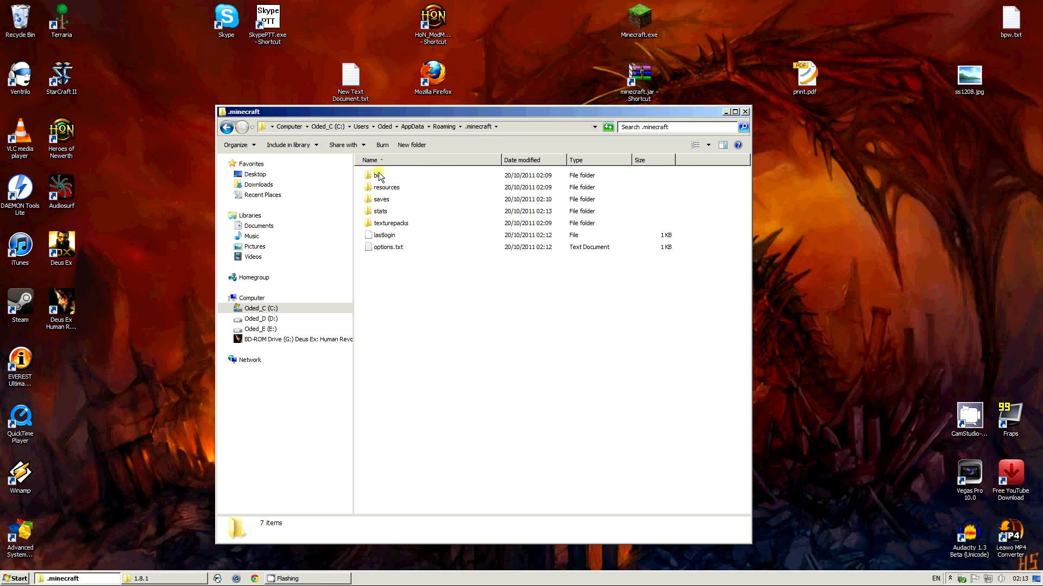
Open minecraft.jar from the bin folder in WinRAR beside the 1.8.1 mods folder
{"action": "double_click", "coordinate": [377, 175]}
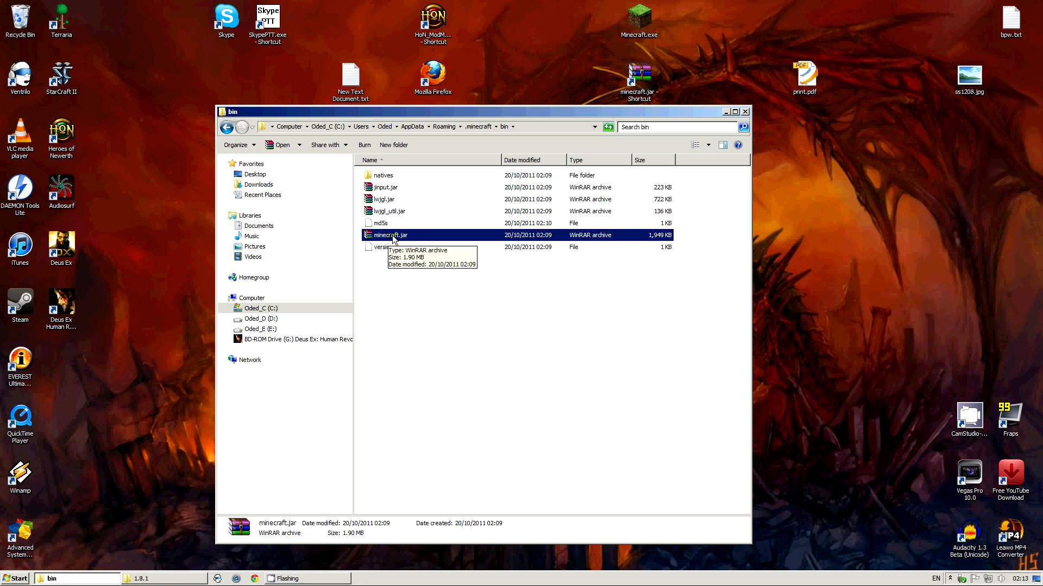
{"action": "right_click", "coordinate": [390, 234]}
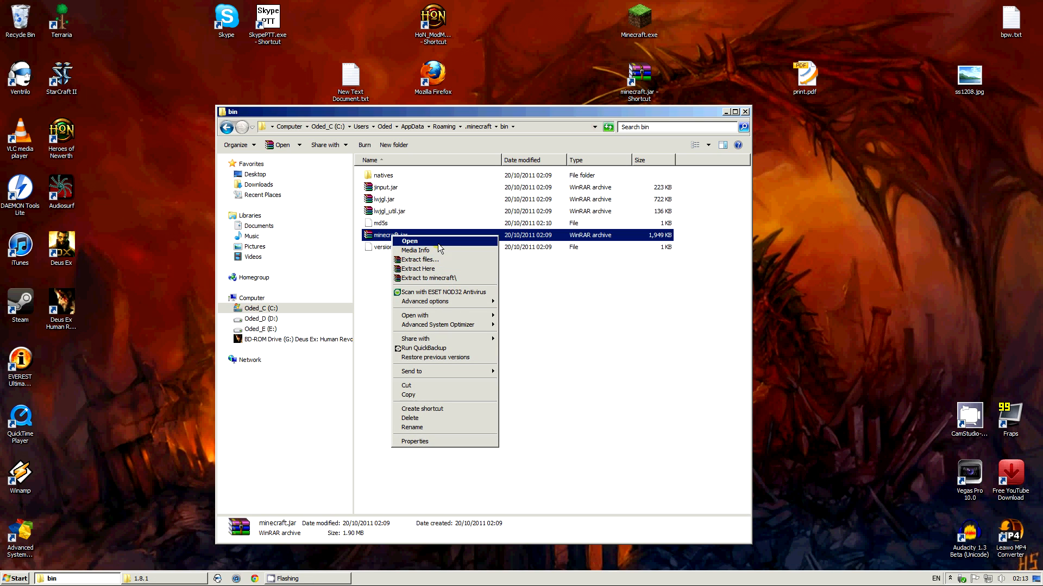
{"action": "left_click", "coordinate": [409, 241]}
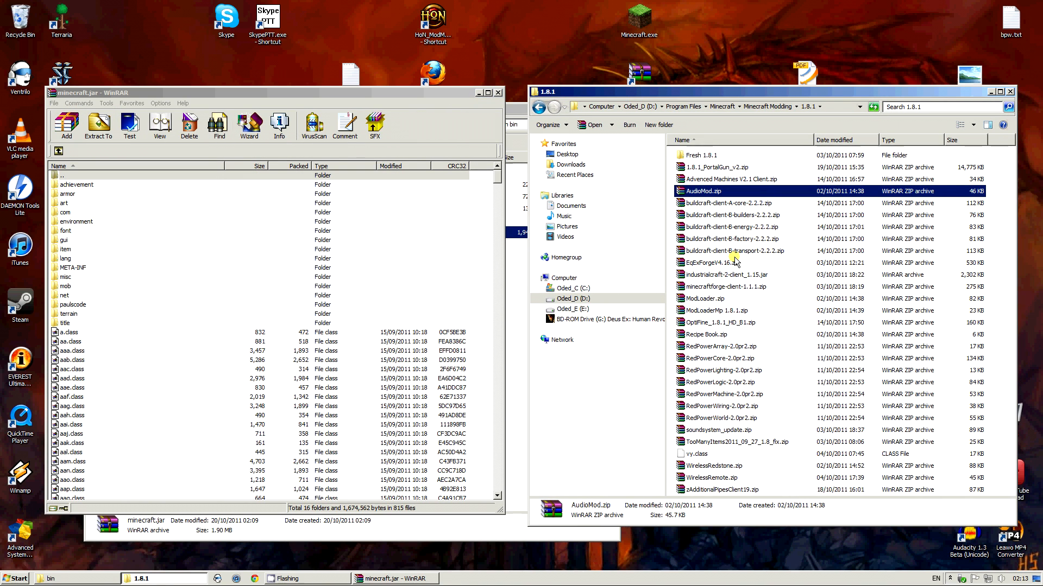
Merge the ModLoader.zip and ModLoaderMp 1.8.1.zip class files into minecraft.jar
{"action": "left_click", "coordinate": [718, 298]}
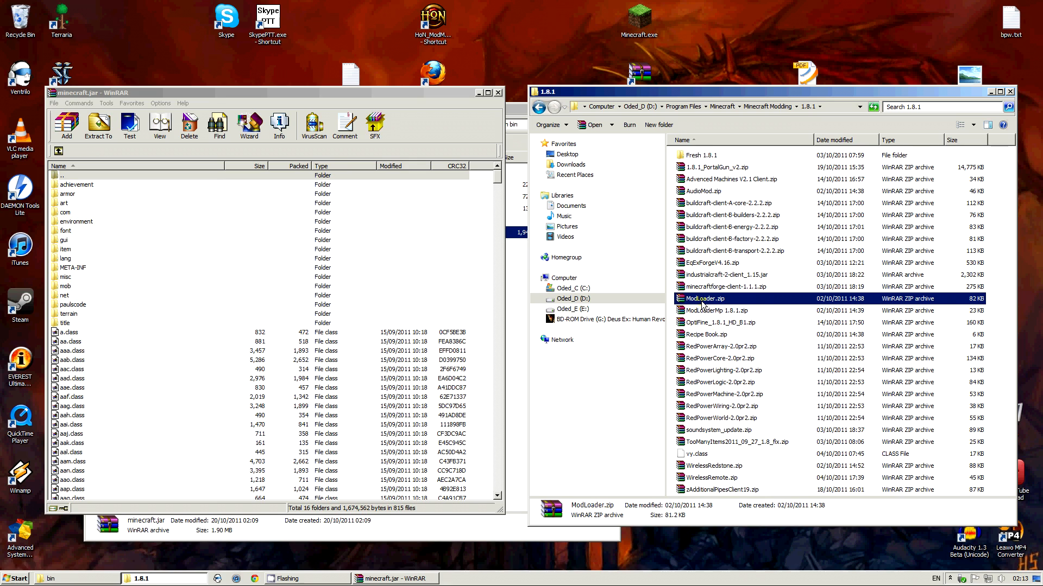
{"action": "double_click", "coordinate": [712, 298]}
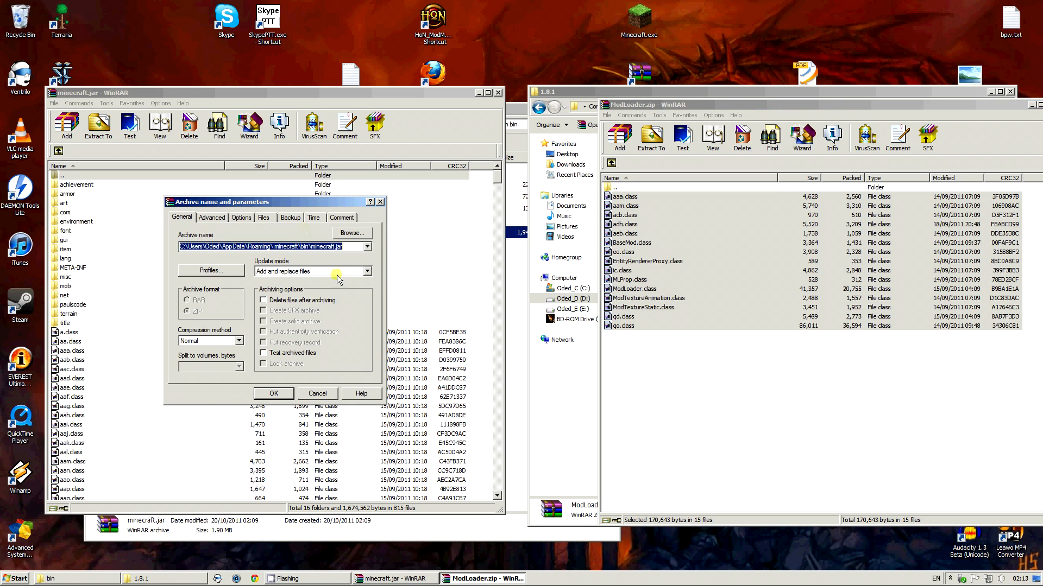
{"action": "left_click", "coordinate": [272, 393]}
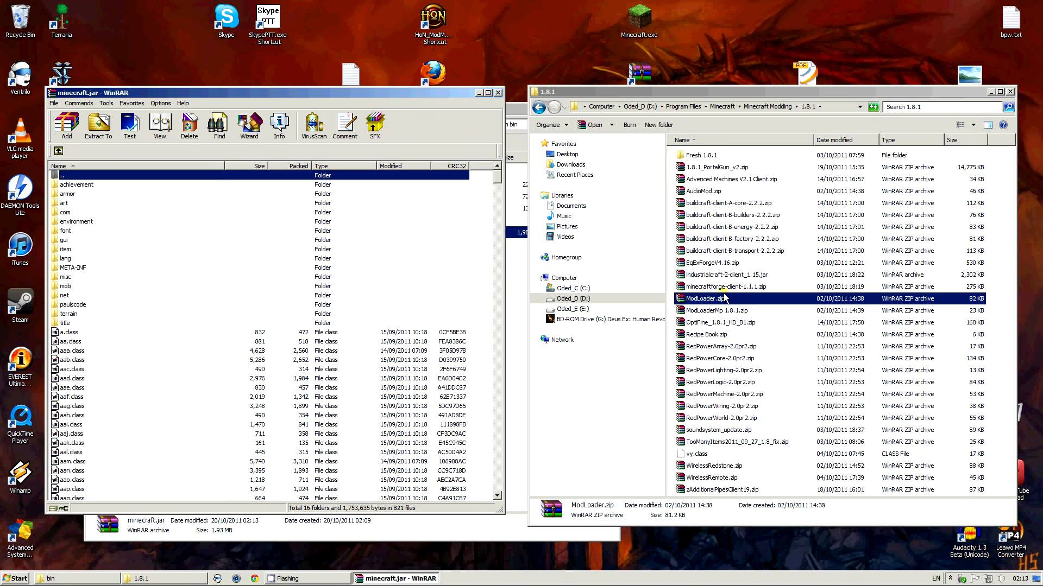
{"action": "double_click", "coordinate": [717, 310]}
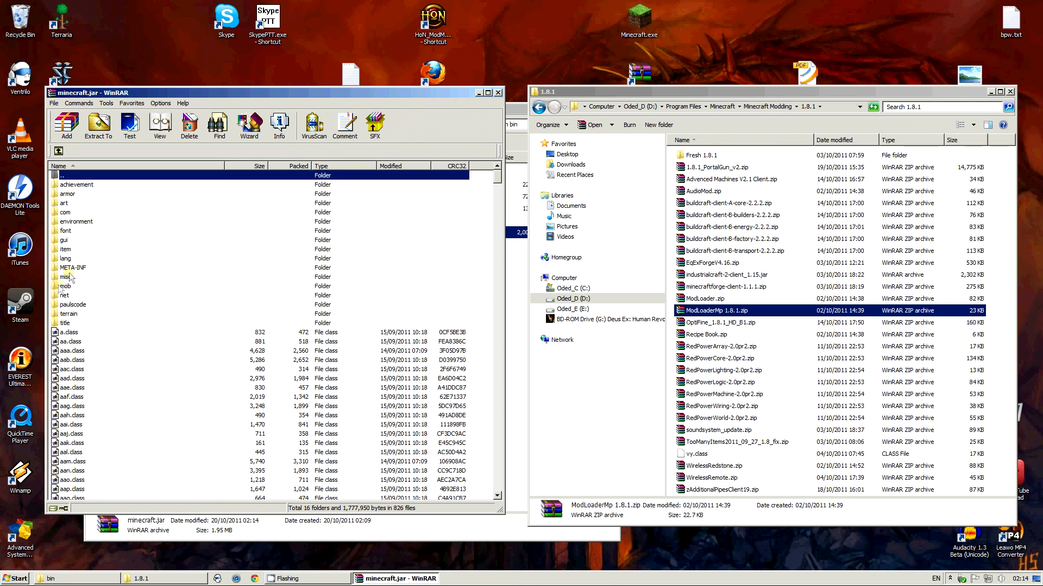
Delete the META-INF folder from minecraft.jar and confirm
{"action": "left_click", "coordinate": [72, 267]}
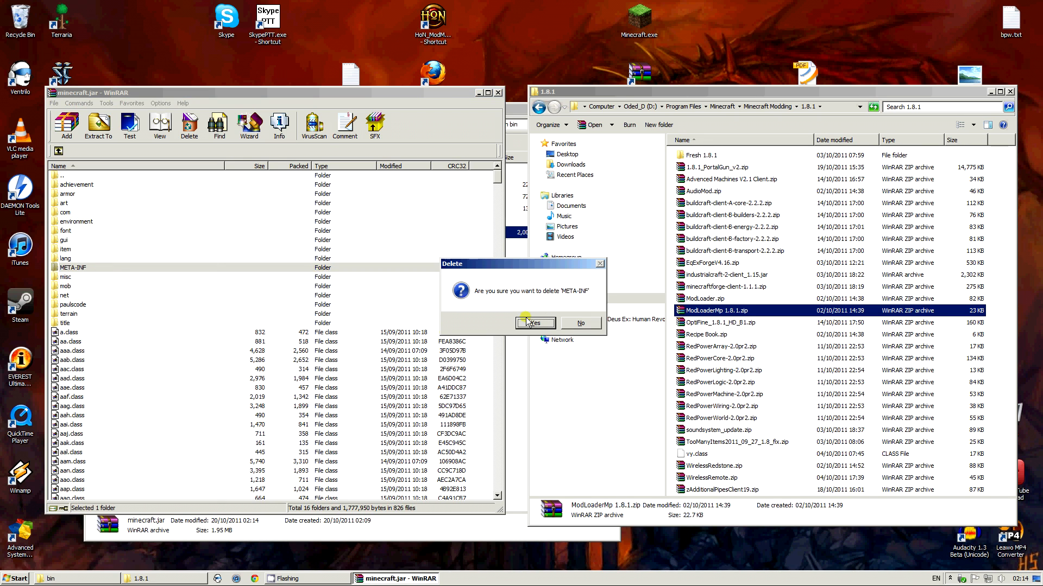
{"action": "left_click", "coordinate": [536, 323]}
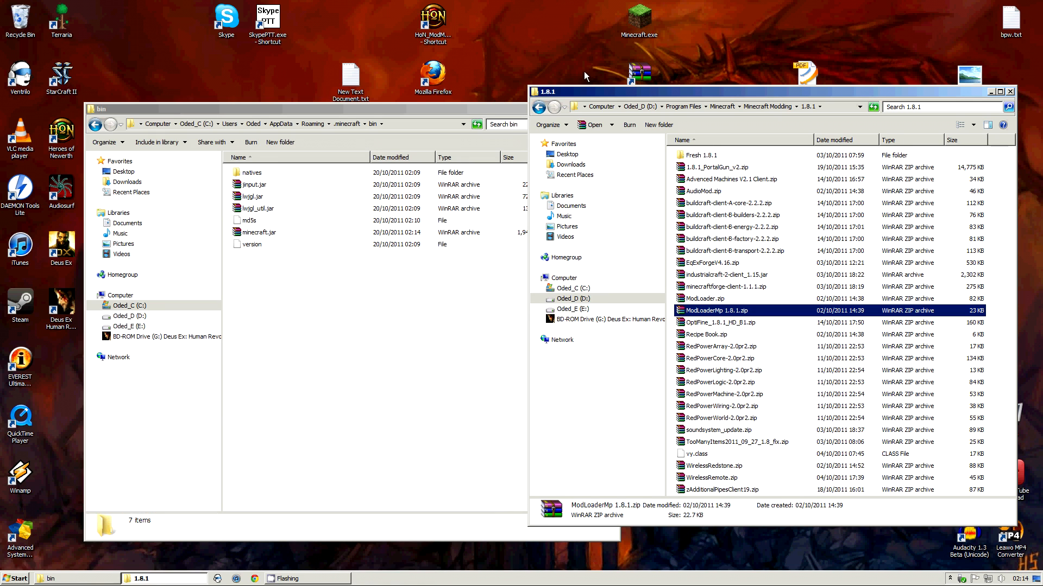
Run the modded game into the test world, then save and quit to create the mods folder
{"action": "double_click", "coordinate": [638, 14]}
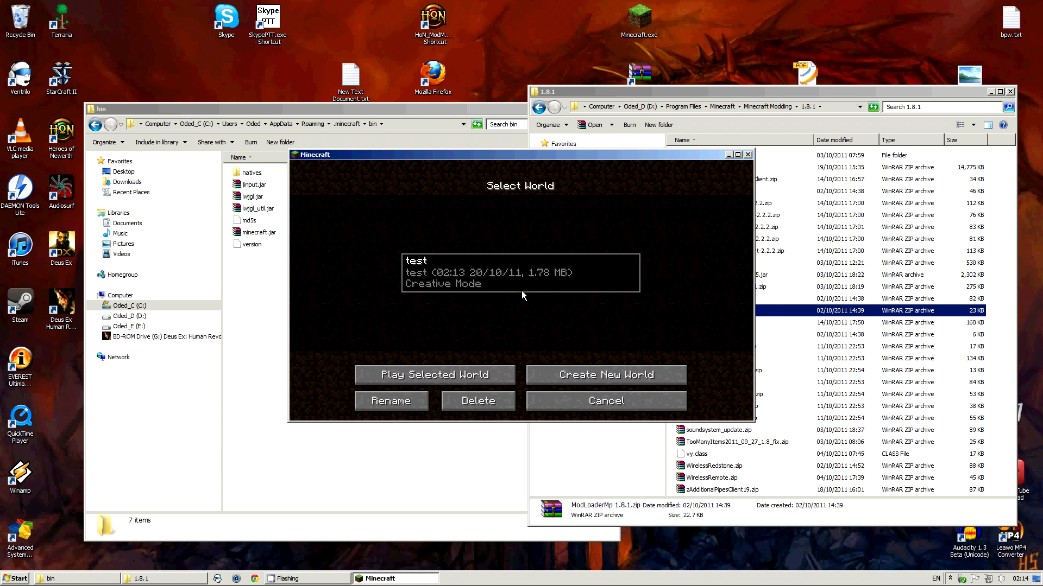
{"action": "left_click", "coordinate": [433, 375]}
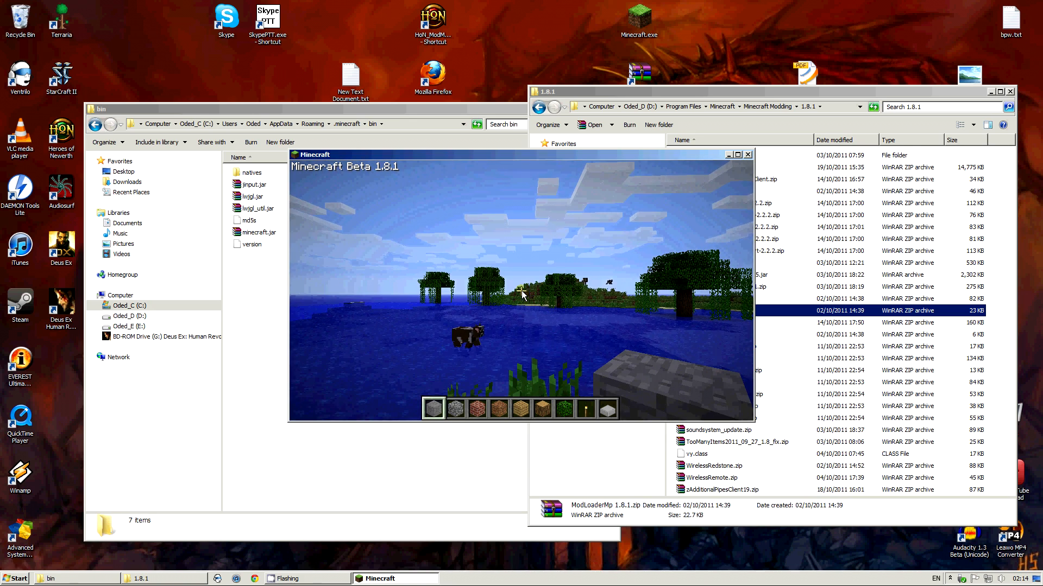
{"action": "key", "text": "Escape"}
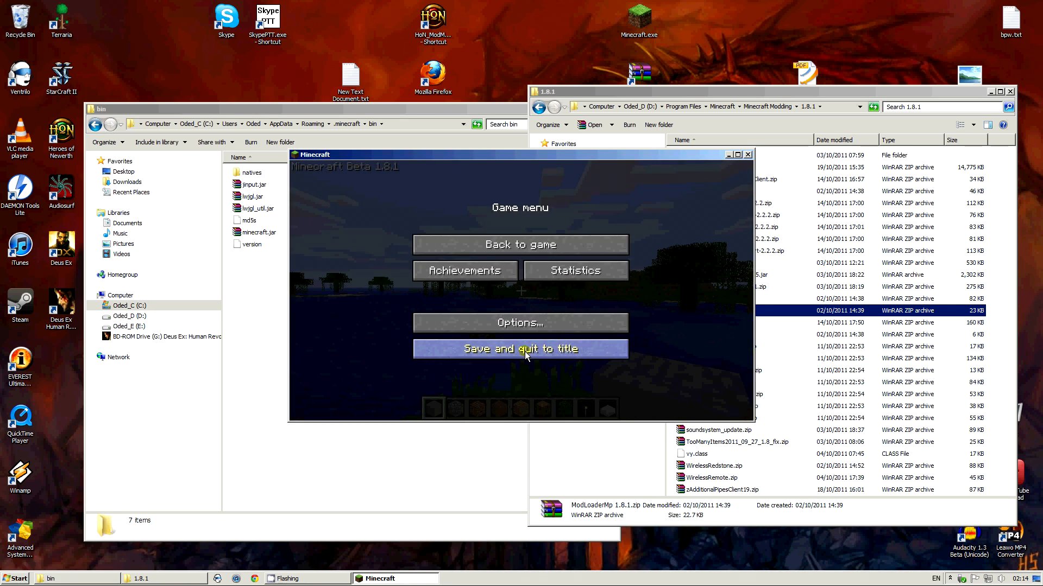
{"action": "left_click", "coordinate": [520, 349]}
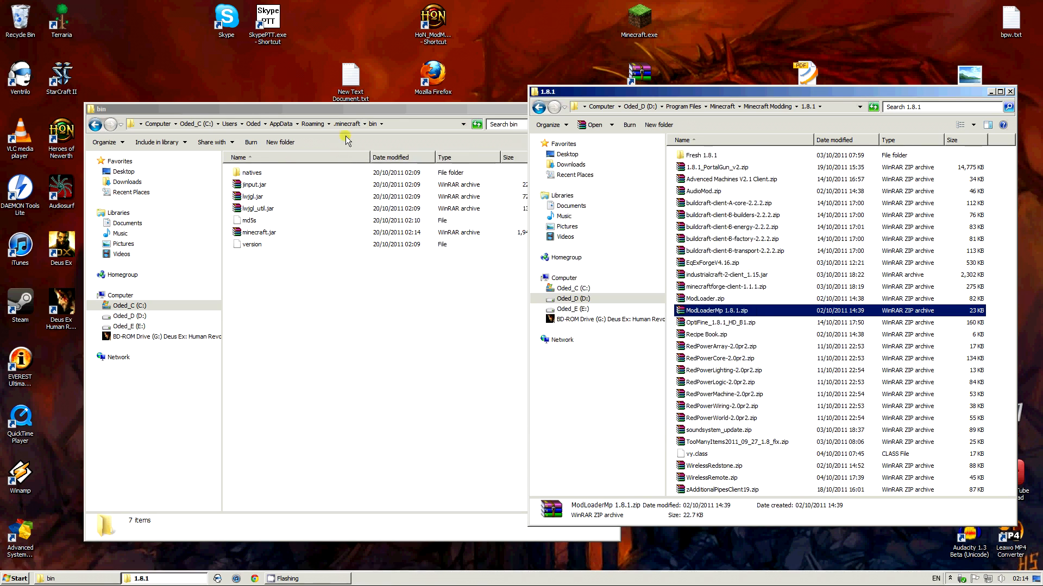
Back in .minecraft, check the new mods folder and go into the bin folder
{"action": "left_click", "coordinate": [348, 124]}
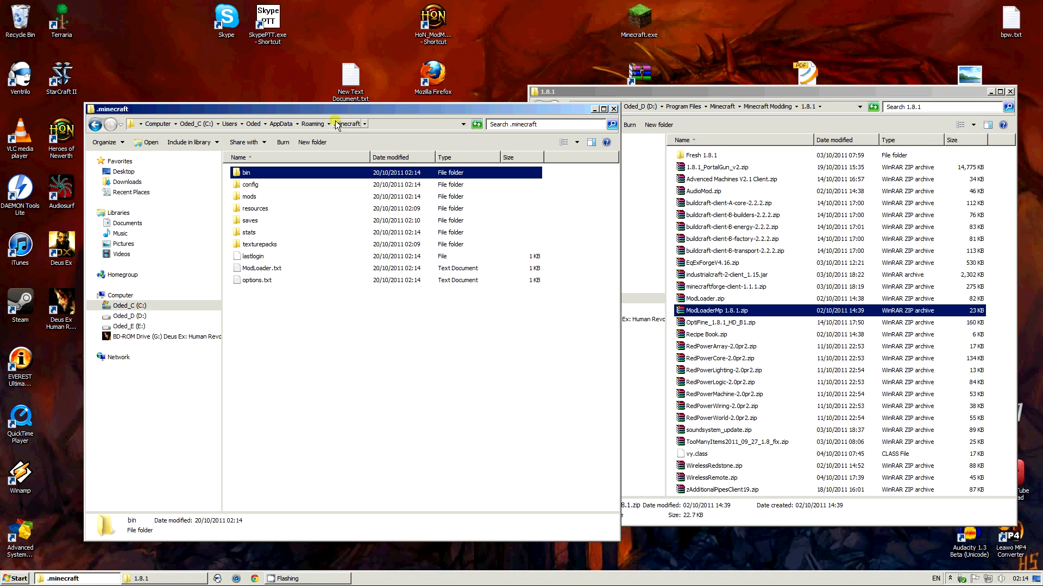
{"action": "left_click", "coordinate": [236, 198]}
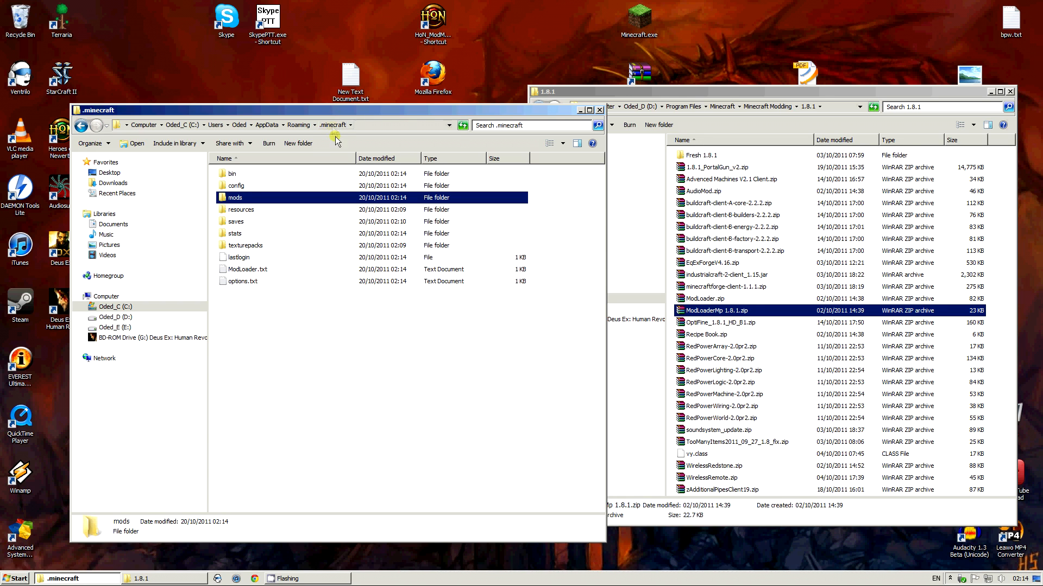
{"action": "mouse_move", "coordinate": [233, 174]}
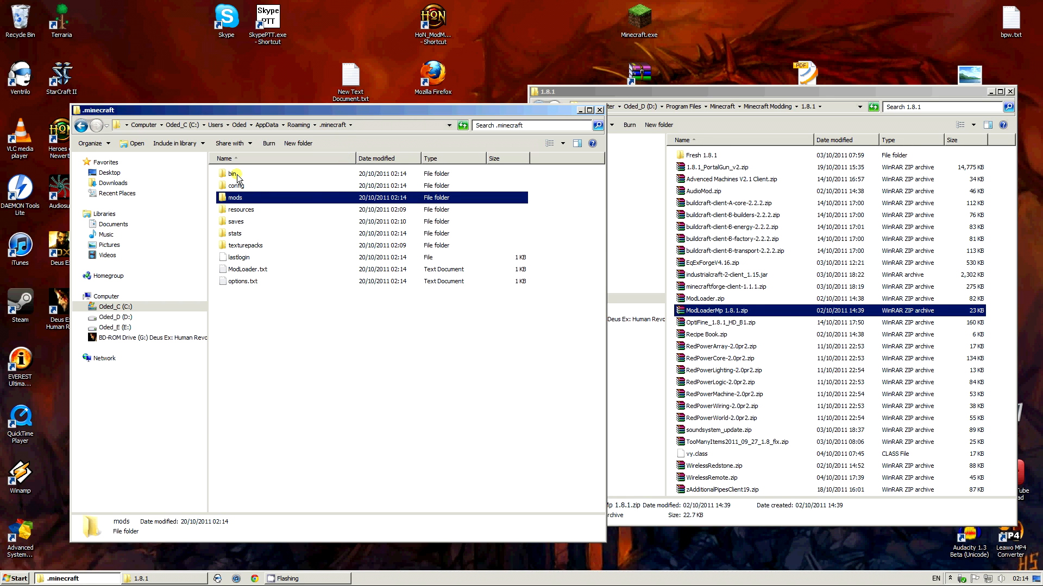
{"action": "double_click", "coordinate": [231, 174]}
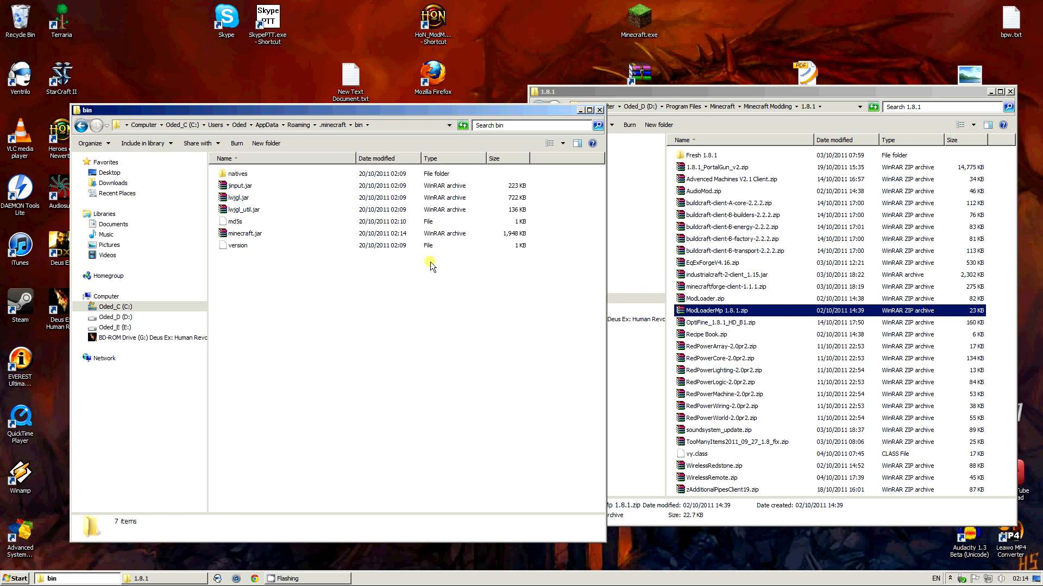
Add all the Minecraft Forge client archive contents into minecraft.jar
{"action": "double_click", "coordinate": [246, 233]}
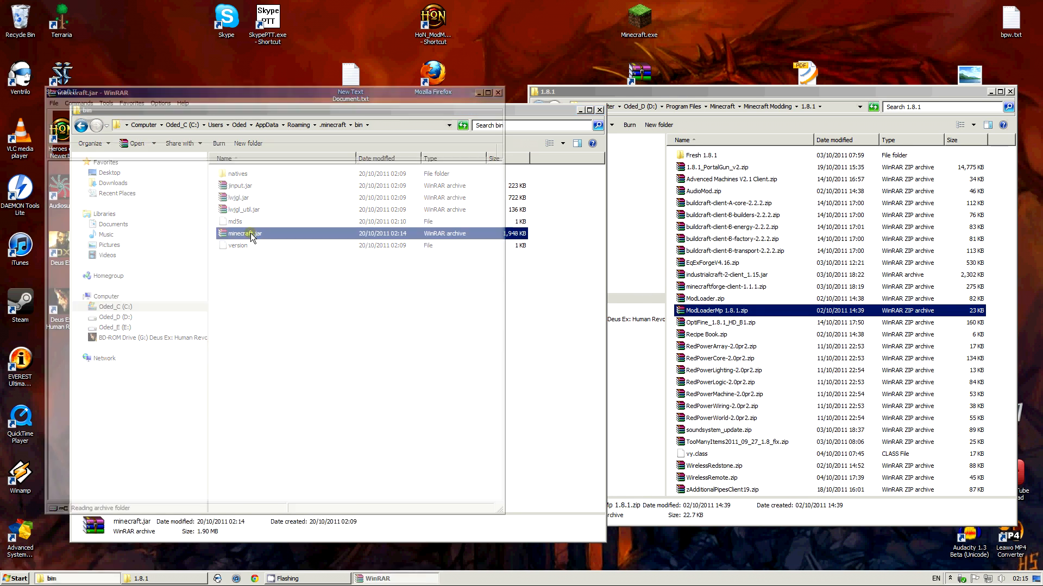
{"action": "double_click", "coordinate": [244, 234]}
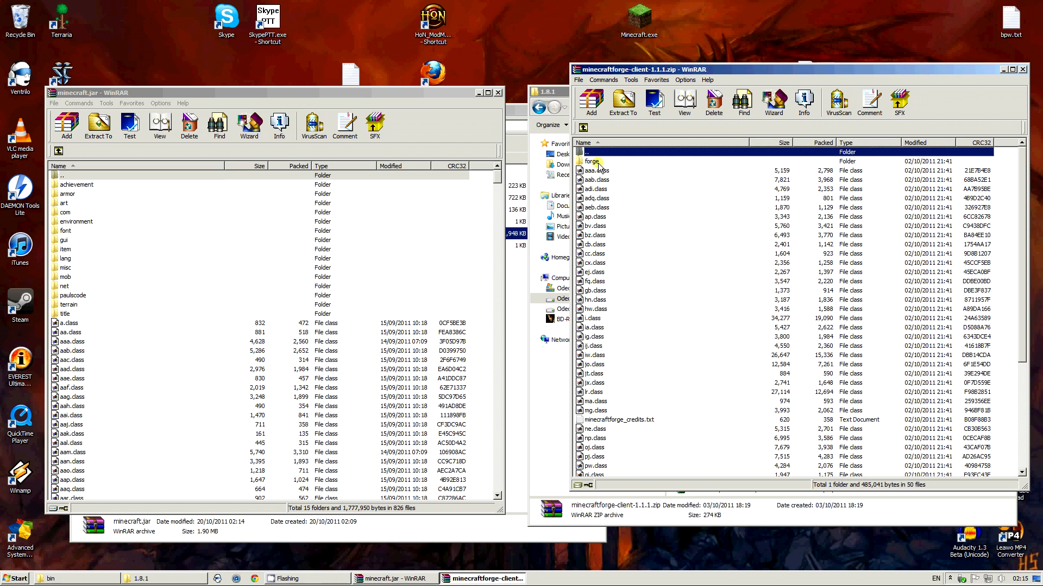
{"action": "left_click", "coordinate": [622, 102]}
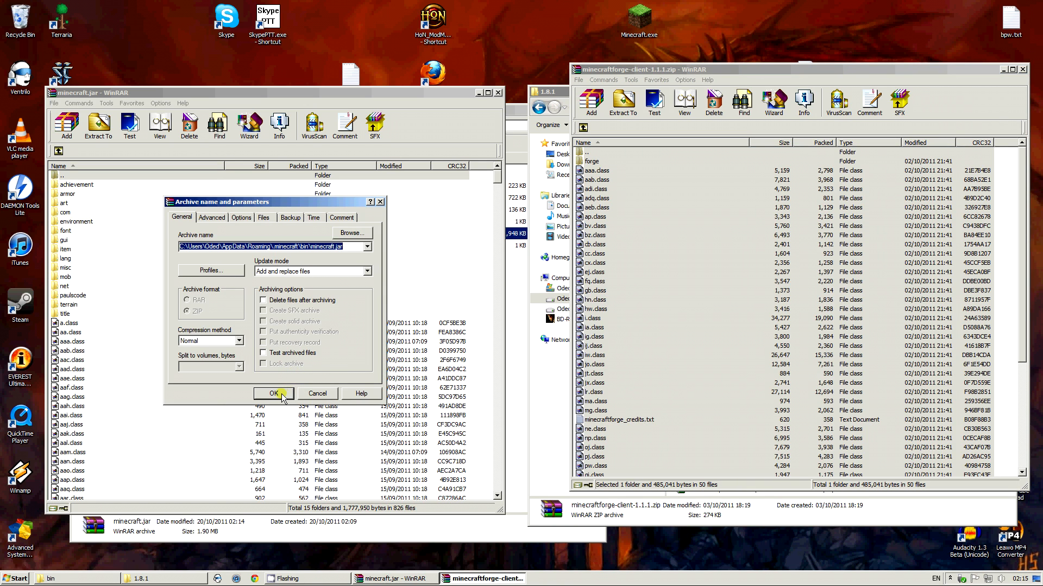
{"action": "left_click", "coordinate": [274, 394]}
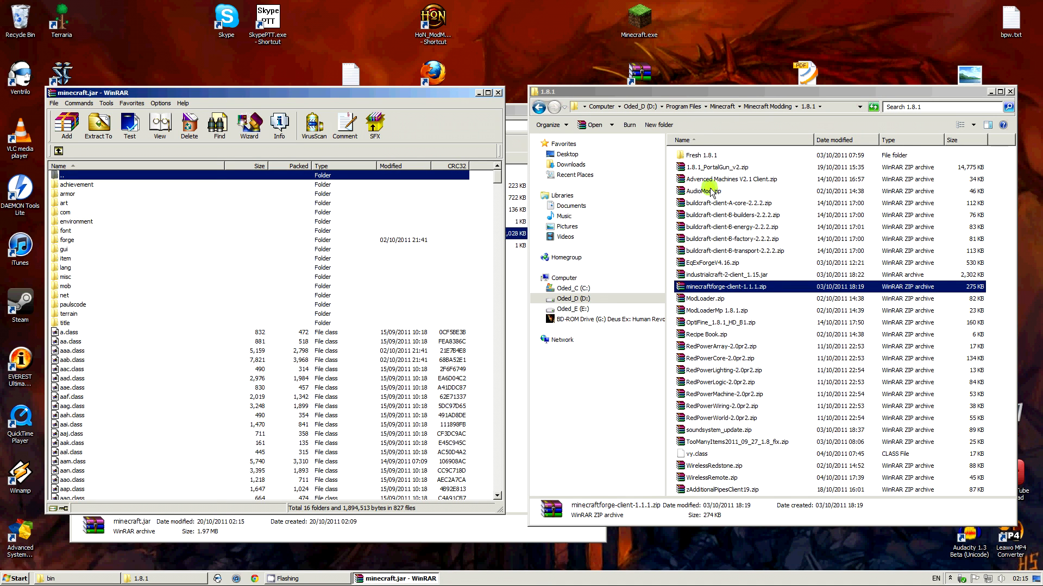
Add the AudioMod files and TooManyItems class files into minecraft.jar
{"action": "double_click", "coordinate": [702, 192]}
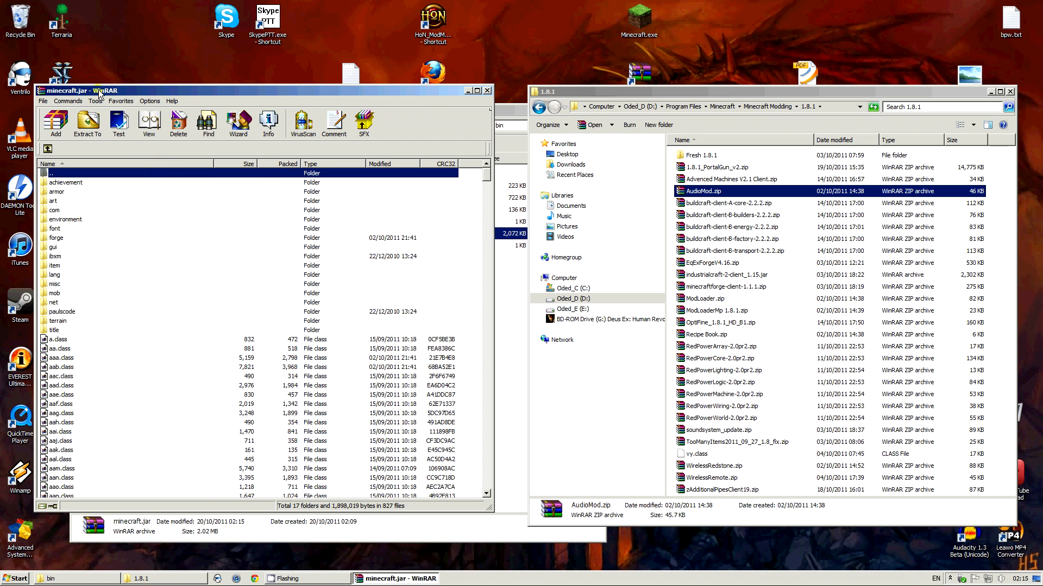
{"action": "left_click", "coordinate": [721, 370]}
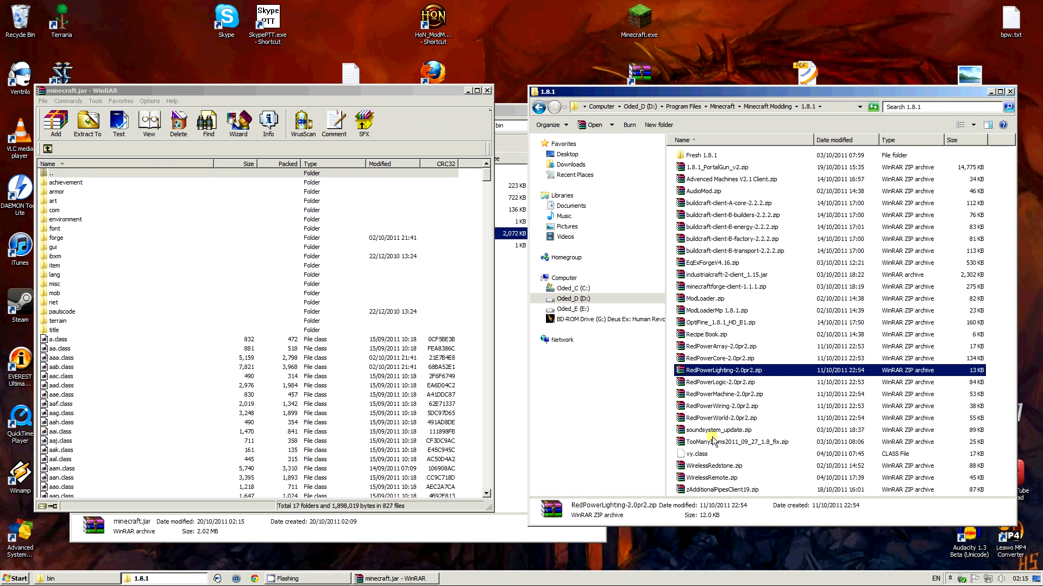
{"action": "double_click", "coordinate": [733, 442]}
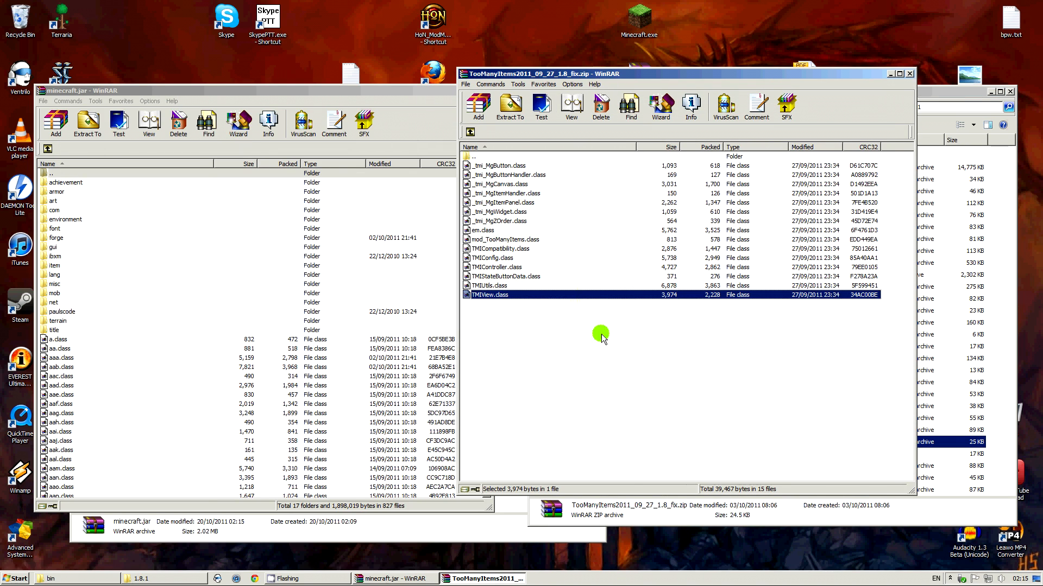
{"action": "left_click", "coordinate": [55, 119]}
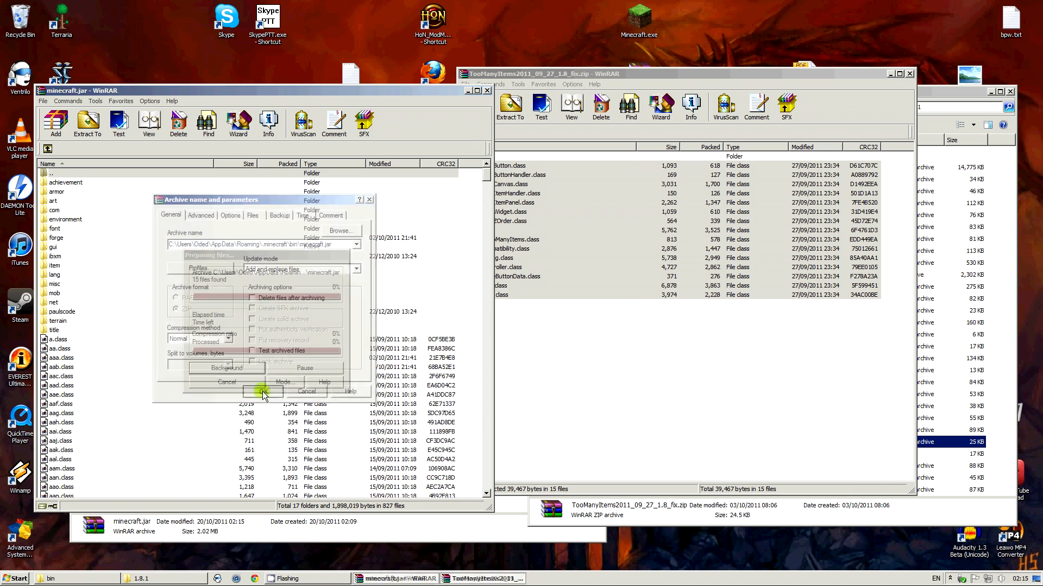
{"action": "left_click", "coordinate": [263, 392]}
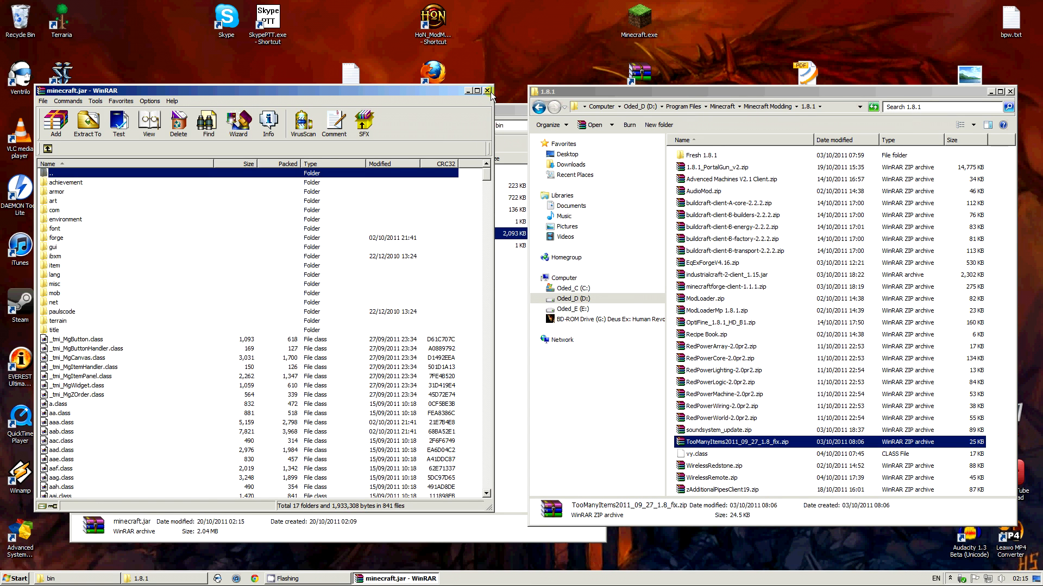
Close WinRAR and copy the five buildcraft-client zips (core, builders, energy, factory, transport) into mods
{"action": "left_click", "coordinate": [488, 90]}
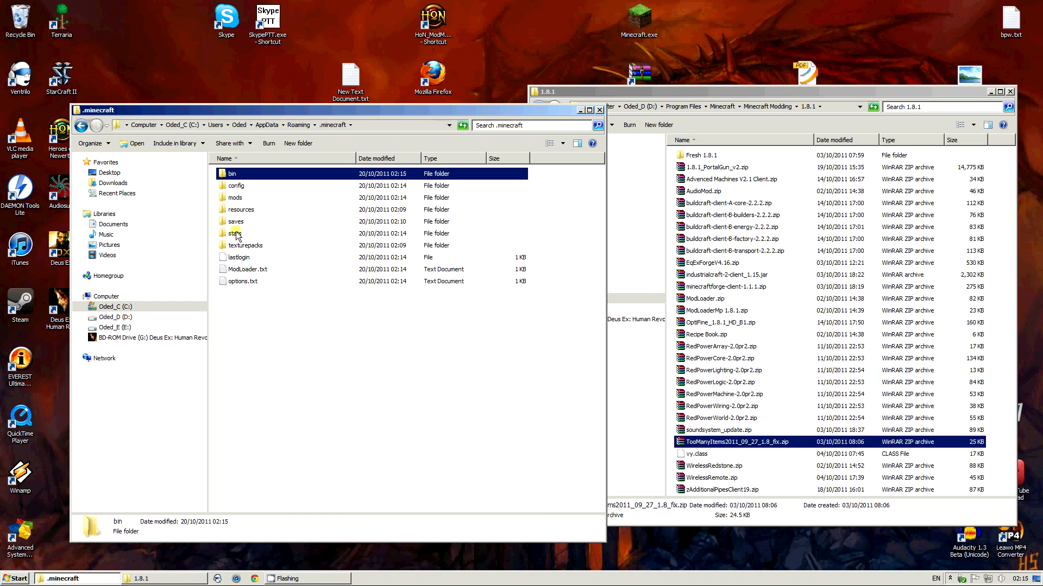
{"action": "double_click", "coordinate": [235, 198]}
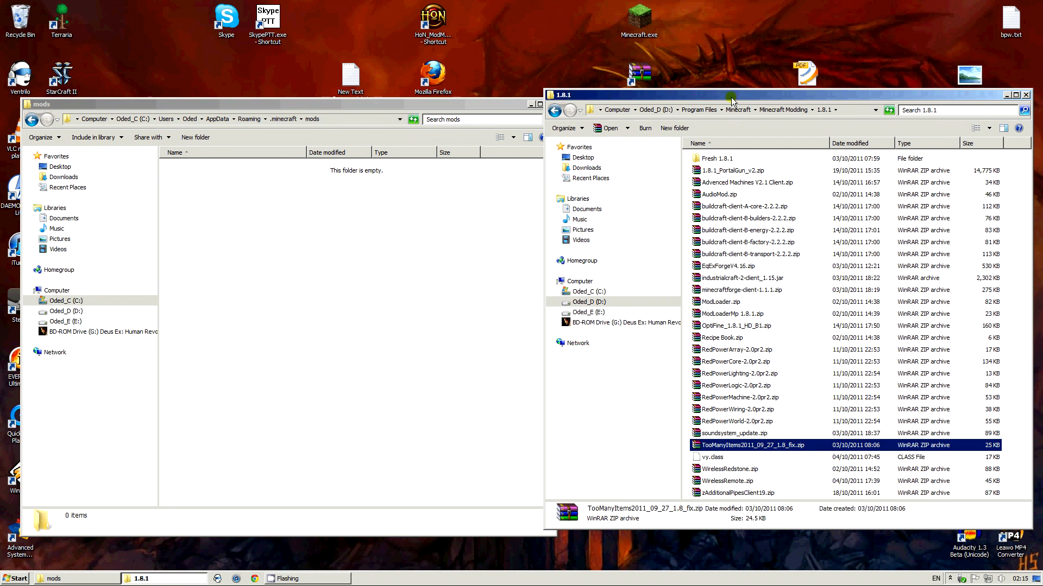
{"action": "mouse_move", "coordinate": [758, 209]}
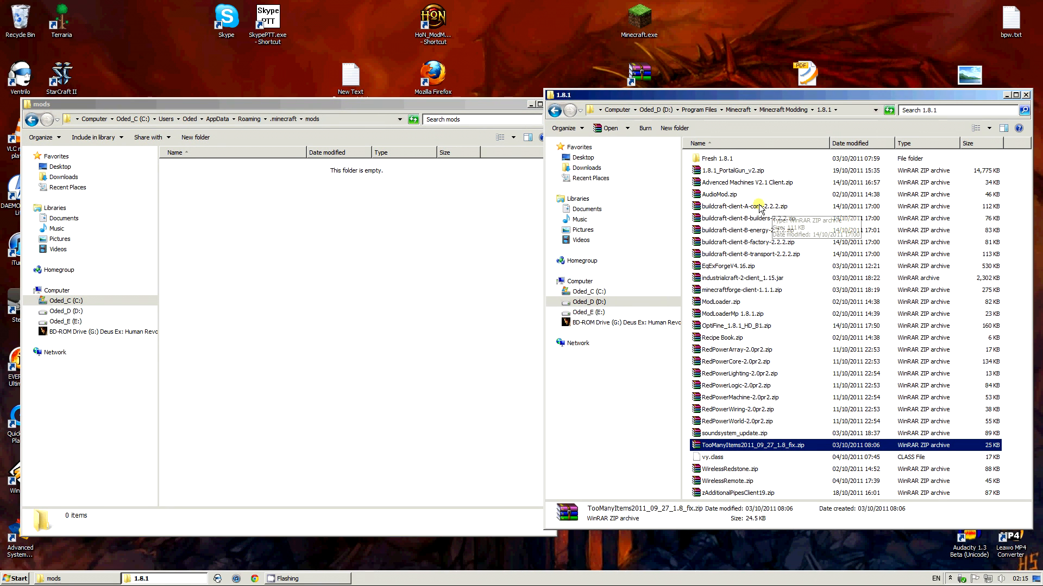
{"action": "left_click", "coordinate": [747, 254]}
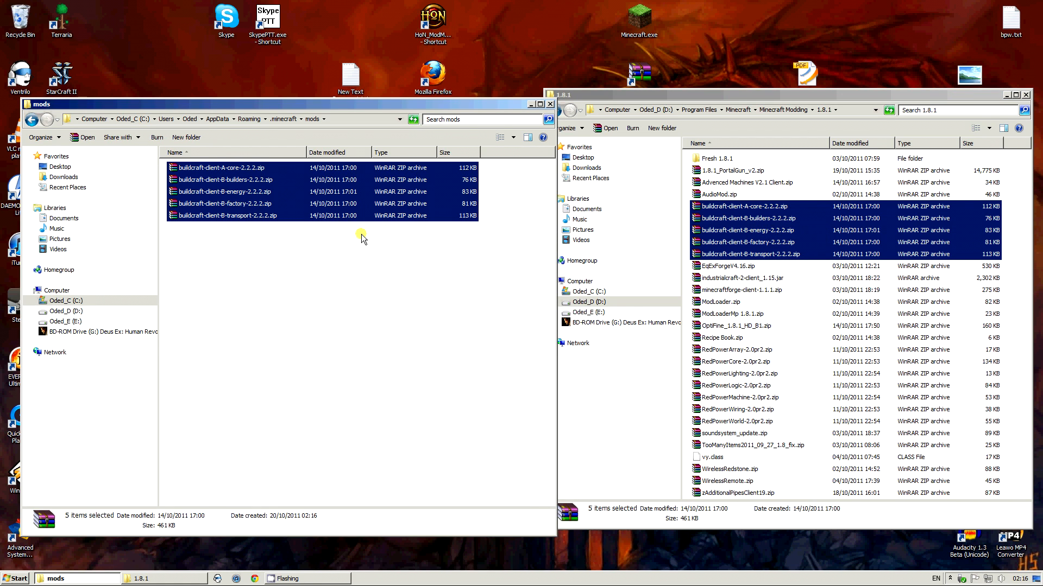
{"action": "left_click", "coordinate": [222, 167]}
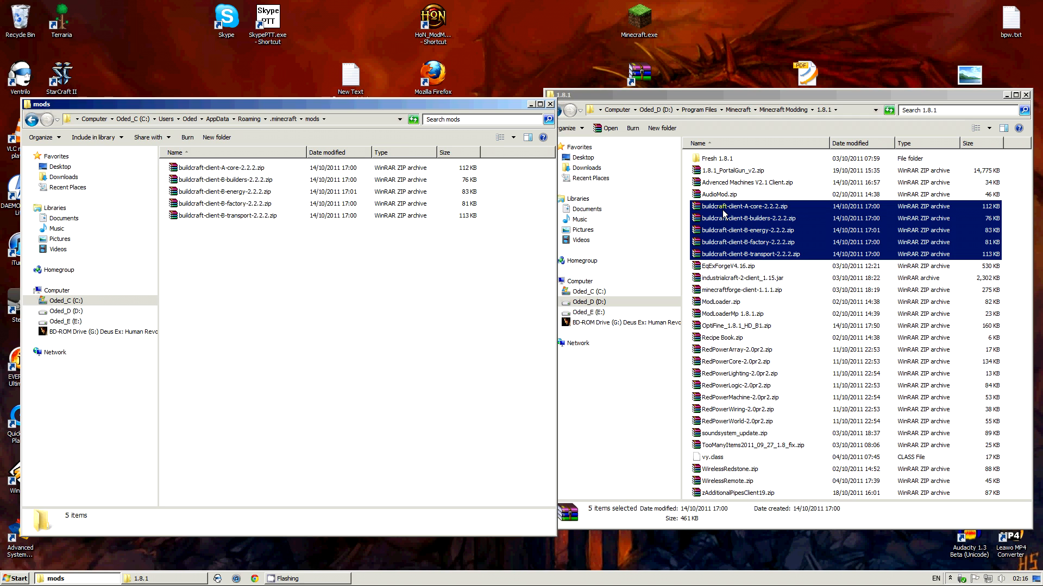
{"action": "left_click", "coordinate": [727, 265]}
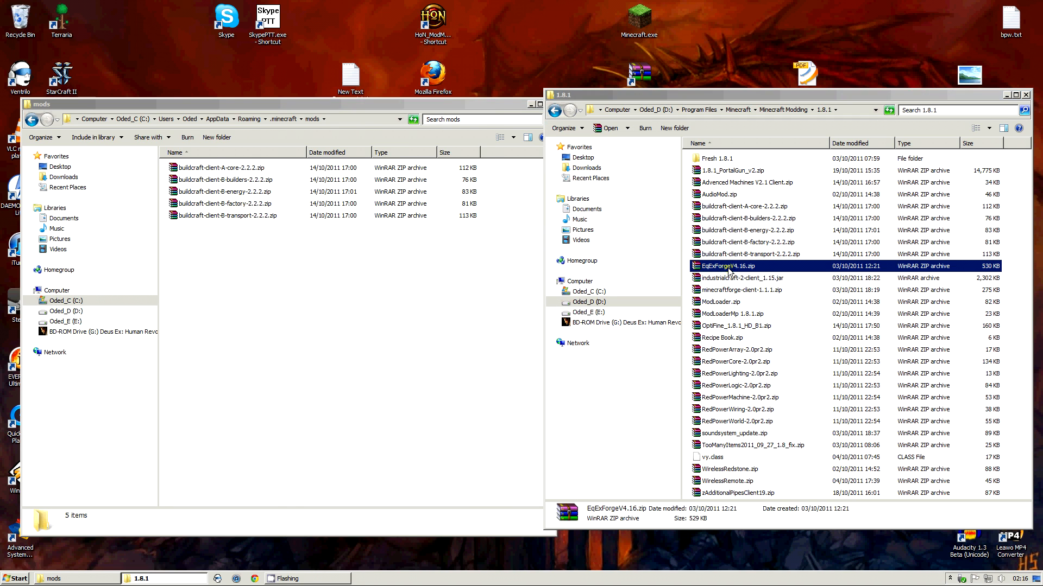
From EqExForgeV4.16.zip, put EquivalentExchangeForge.zip into mods and show the resources folder
{"action": "double_click", "coordinate": [726, 265]}
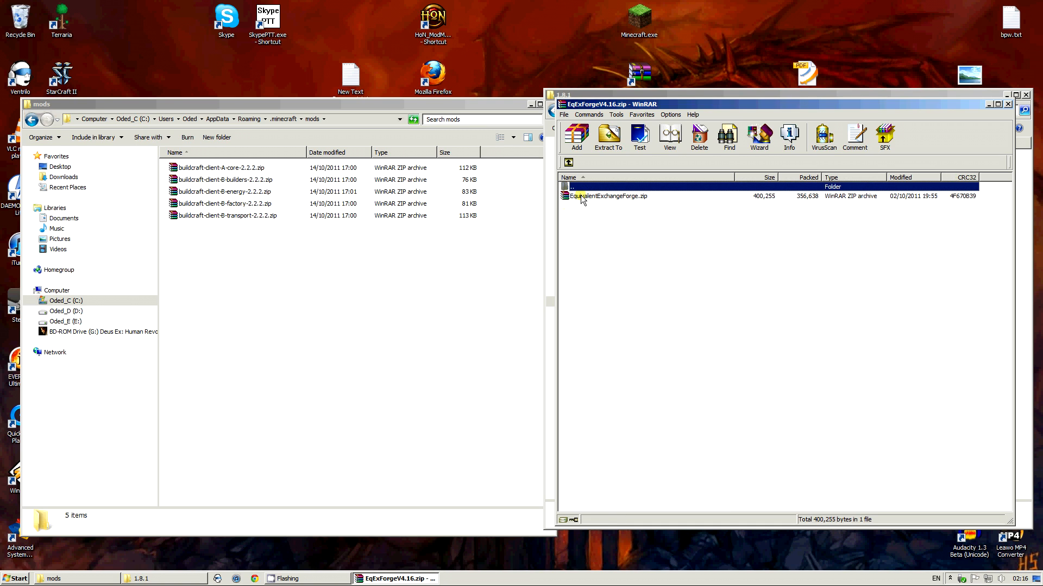
{"action": "double_click", "coordinate": [608, 196]}
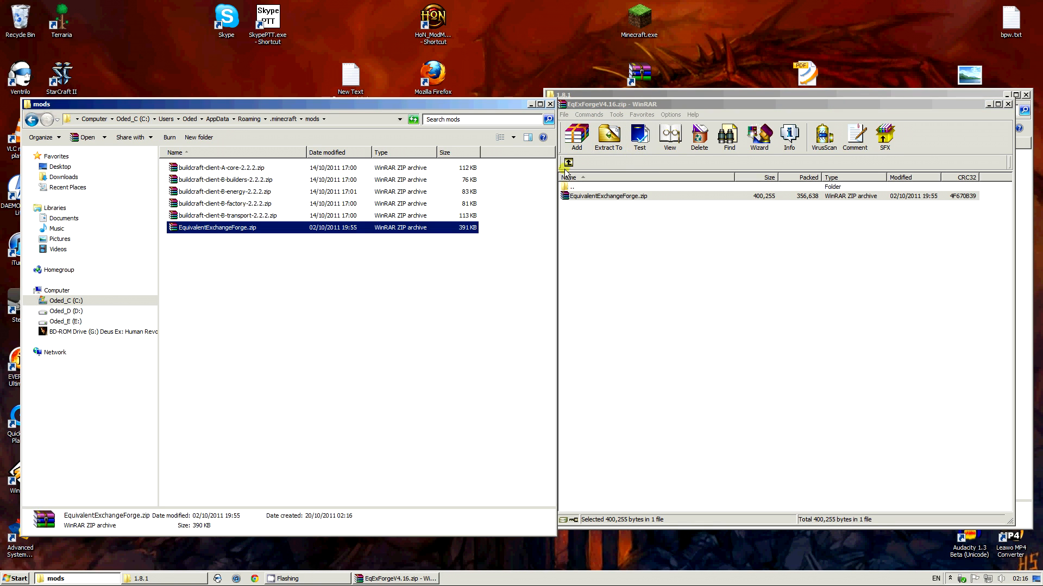
{"action": "double_click", "coordinate": [606, 196]}
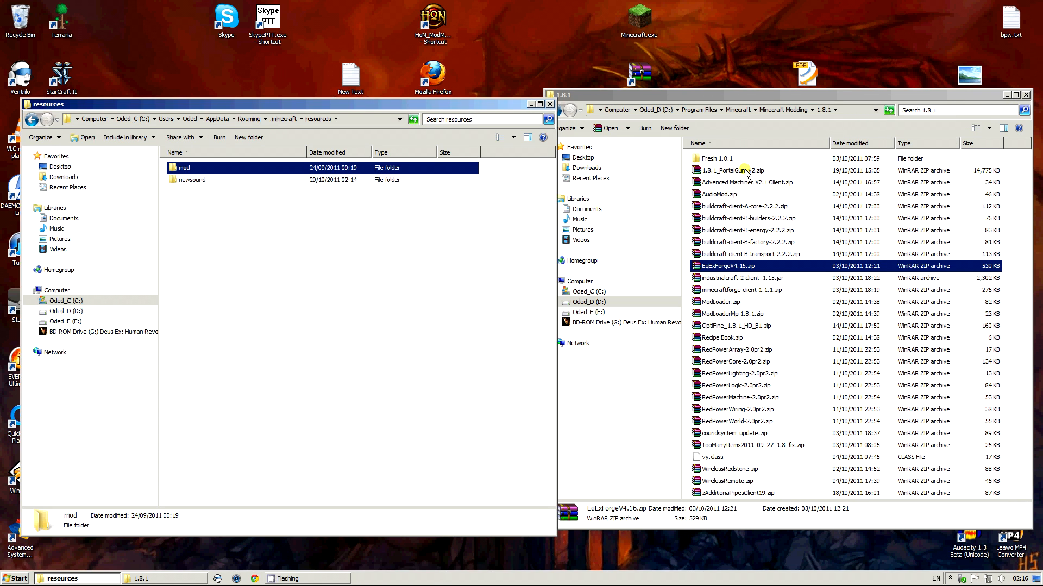
From 1.8.1_PortalGun_v2.zip, merge the 'place in resources' mod folder into .minecraft\resources
{"action": "double_click", "coordinate": [737, 170]}
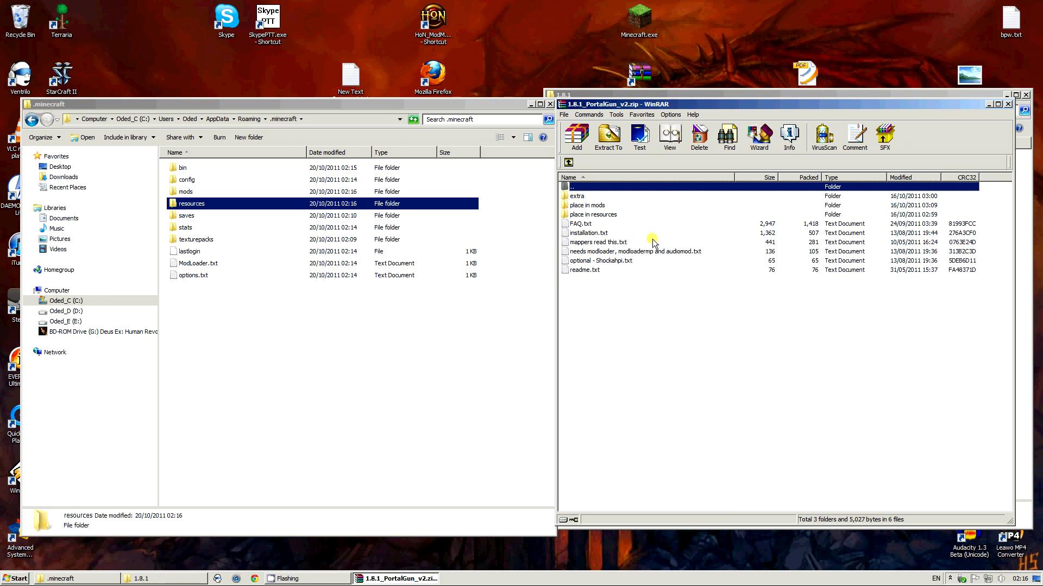
{"action": "left_click", "coordinate": [592, 214]}
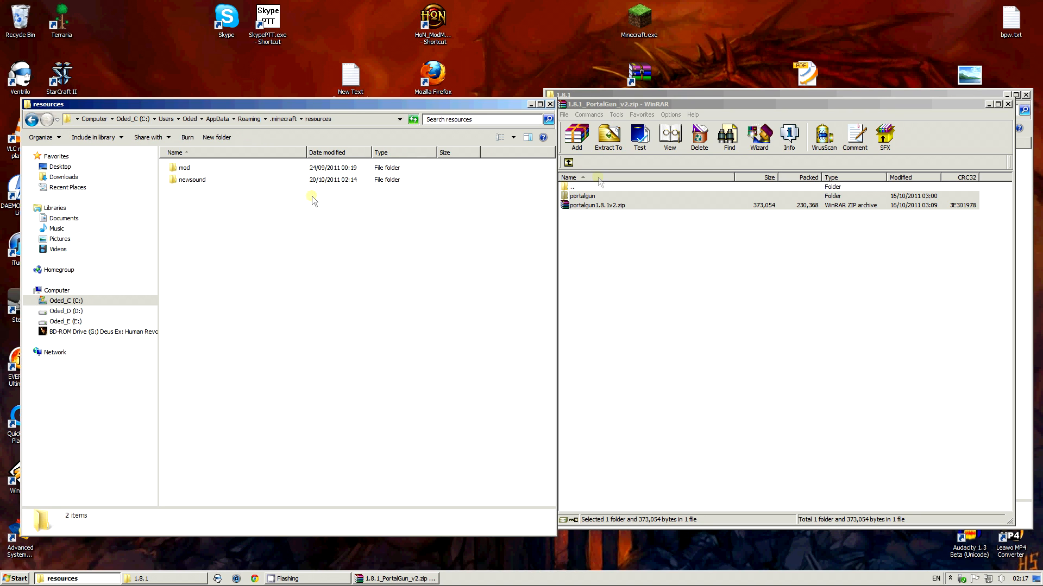
{"action": "double_click", "coordinate": [582, 196]}
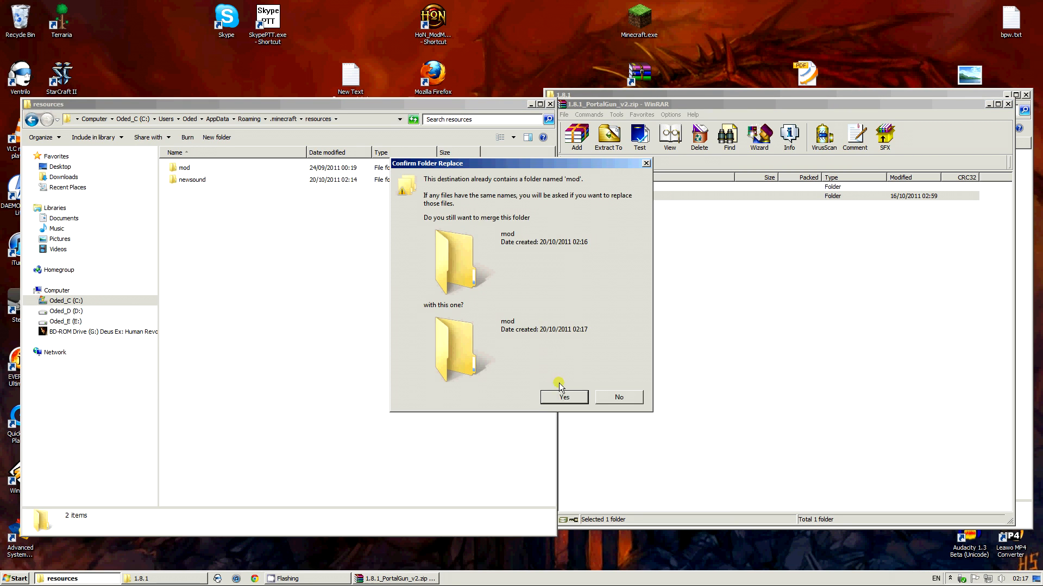
{"action": "left_click", "coordinate": [564, 398]}
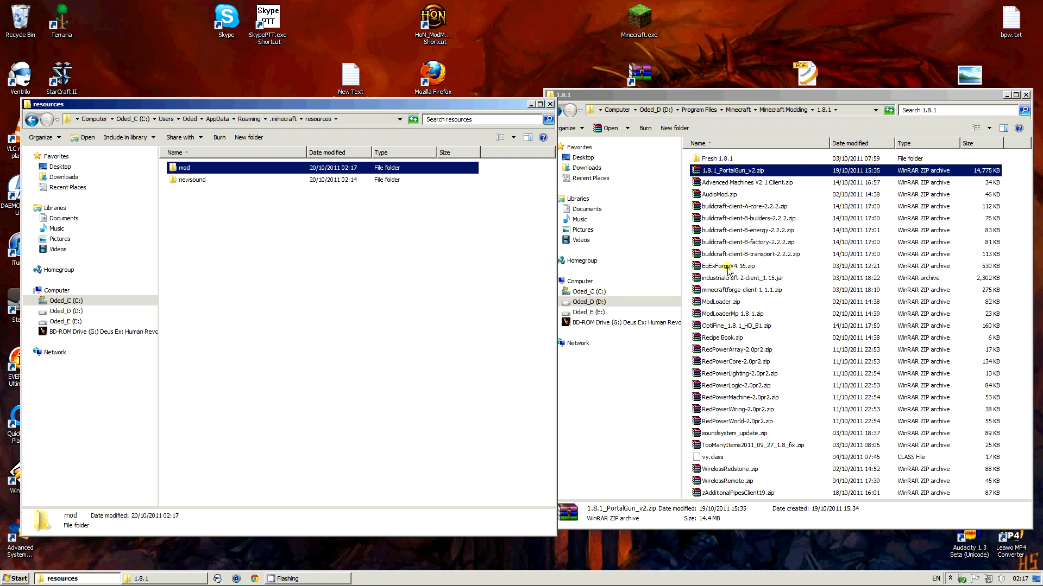
Put the IndustrialCraft 2 client archive into the mods folder
{"action": "left_click", "coordinate": [743, 278]}
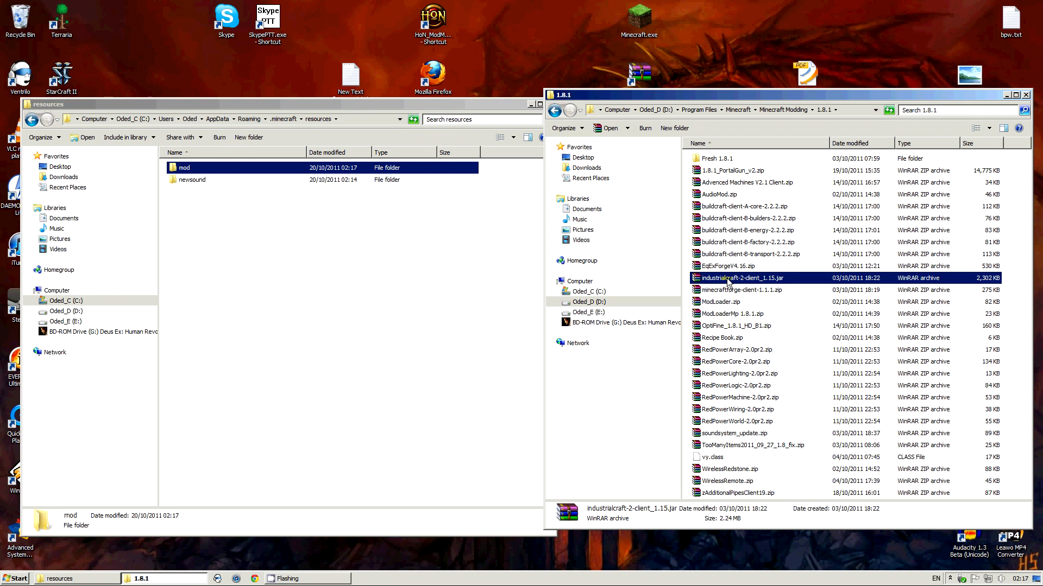
{"action": "double_click", "coordinate": [742, 278]}
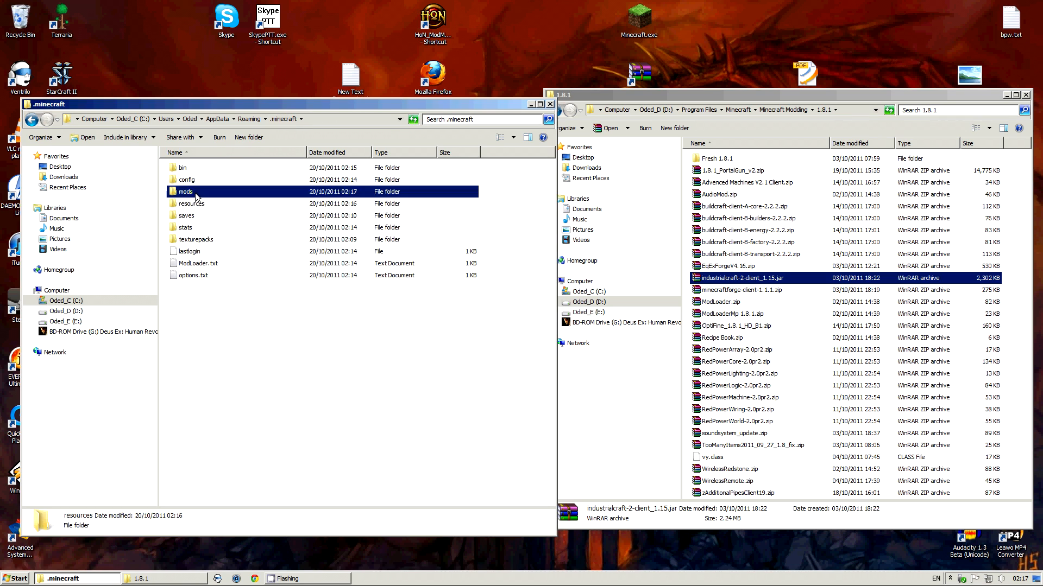
{"action": "double_click", "coordinate": [185, 191]}
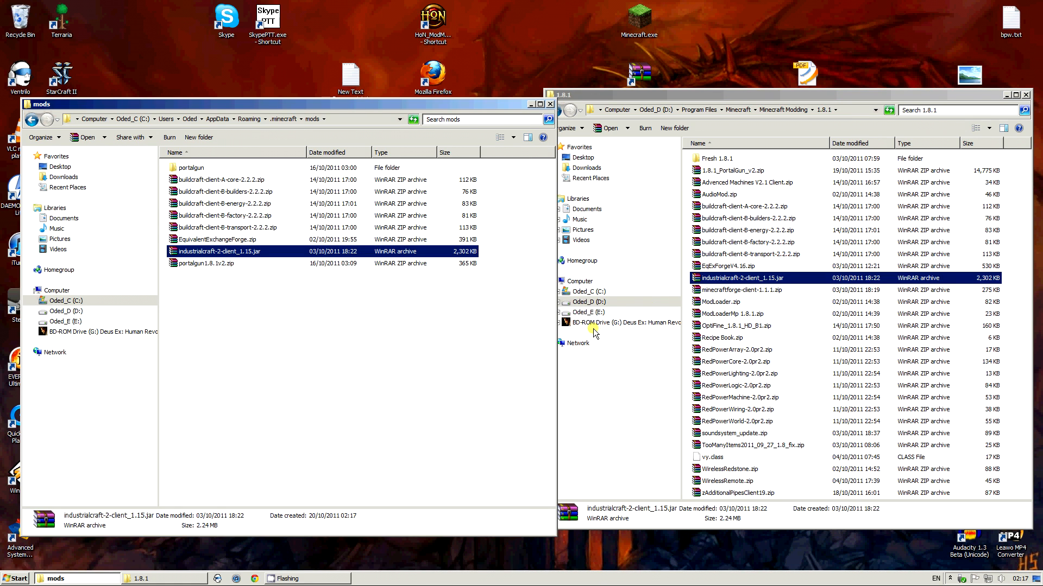
{"action": "mouse_move", "coordinate": [736, 357]}
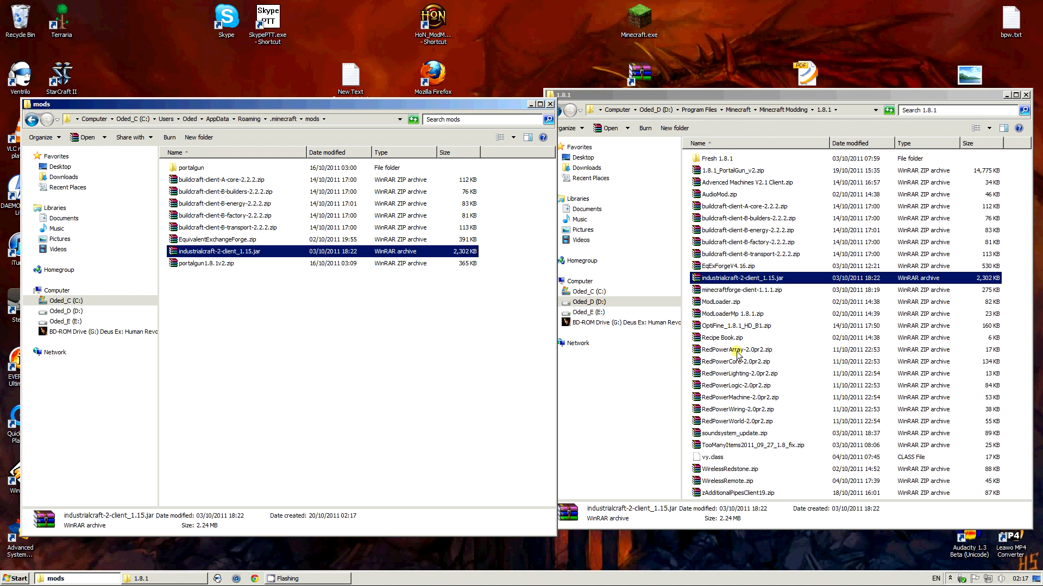
Copy the RedPower zips into mods and return to the .minecraft folder
{"action": "left_click", "coordinate": [737, 349]}
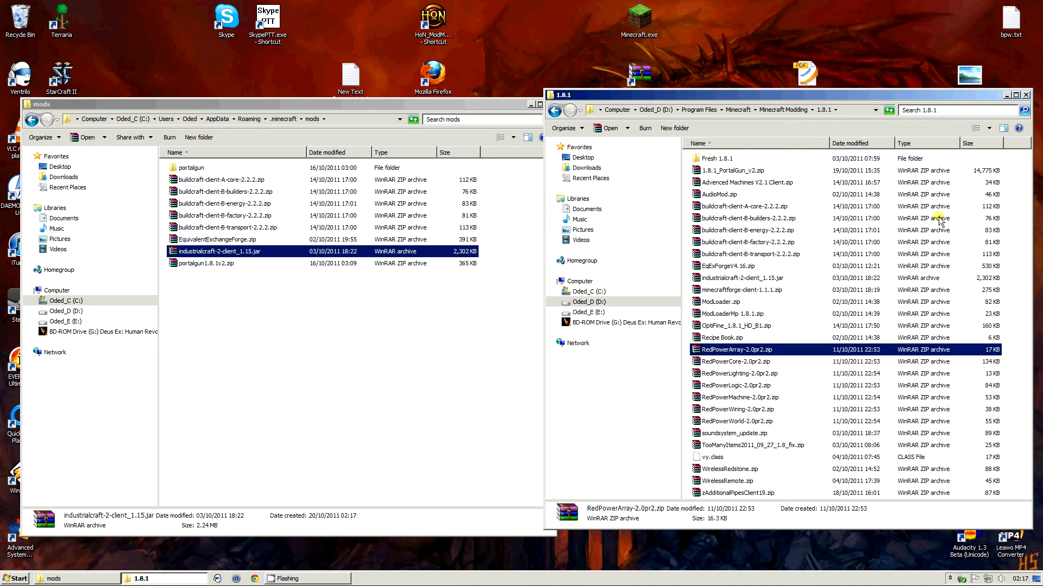
{"action": "left_click", "coordinate": [735, 421]}
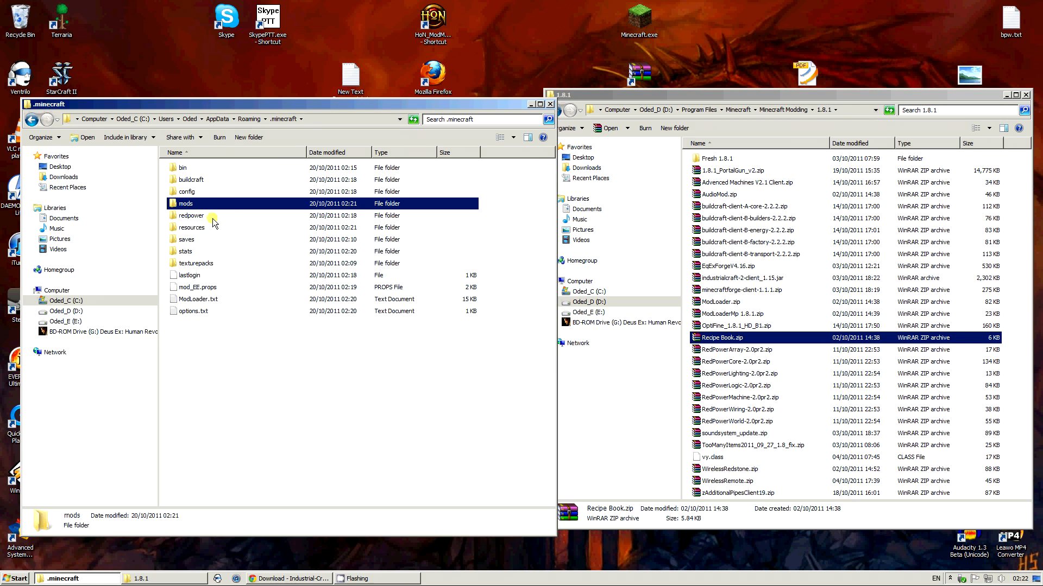
Reopen bin\minecraft.jar and drag in the soundsystem_update contents and vy.class
{"action": "double_click", "coordinate": [184, 167]}
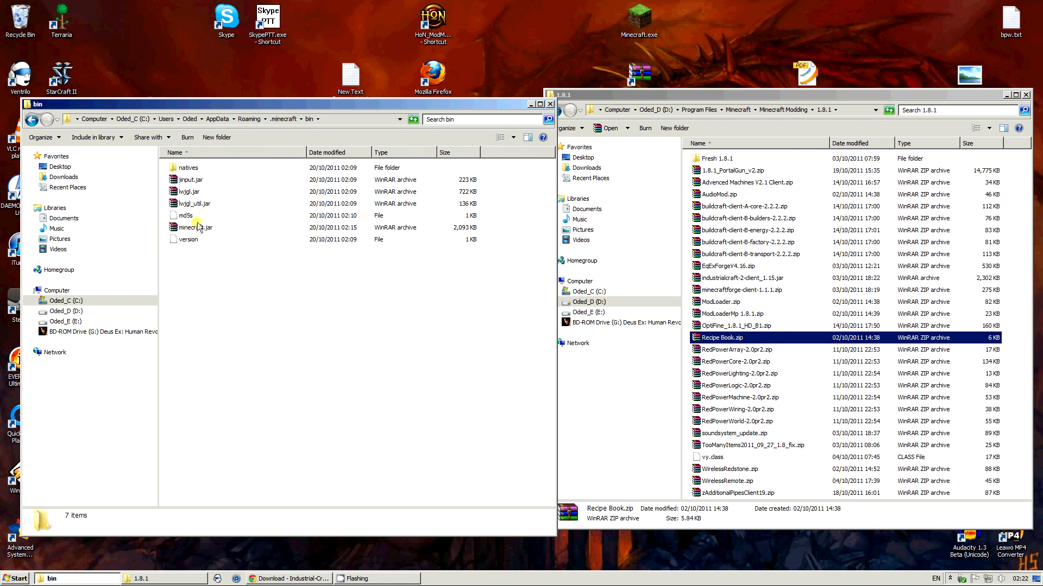
{"action": "double_click", "coordinate": [193, 227]}
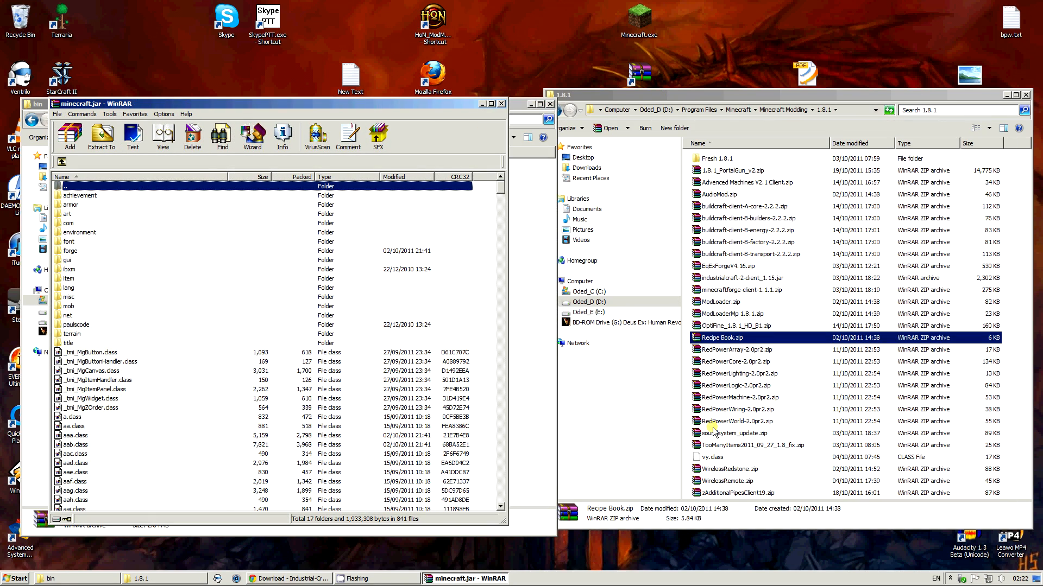
{"action": "double_click", "coordinate": [736, 433]}
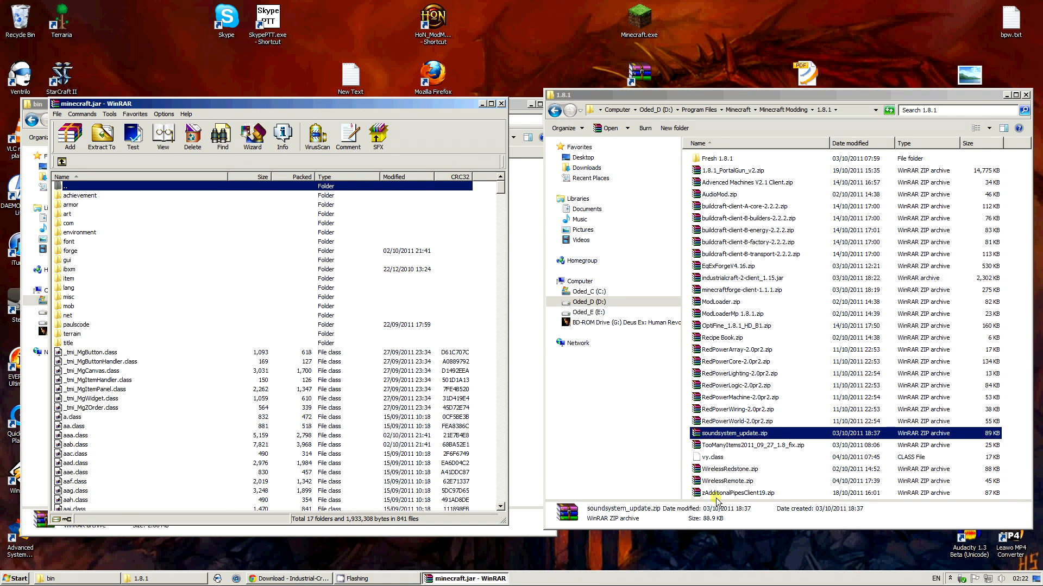
{"action": "left_click", "coordinate": [715, 457]}
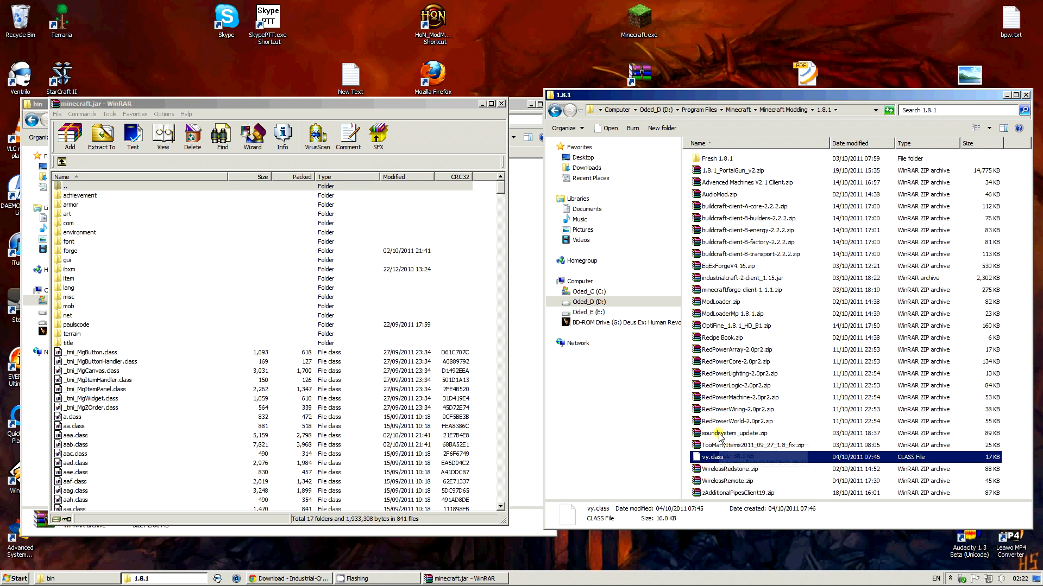
{"action": "mouse_move", "coordinate": [691, 469]}
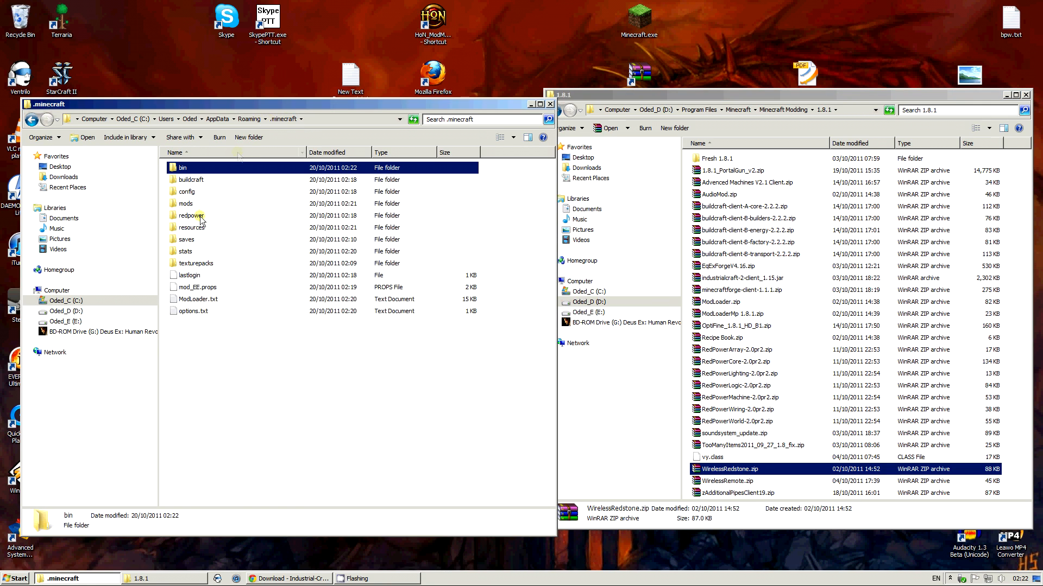
Copy Recipe Book, WirelessRedstone, WirelessRemote and zAdditionalPipesClient19 zips into mods, then go to bin
{"action": "double_click", "coordinate": [186, 203]}
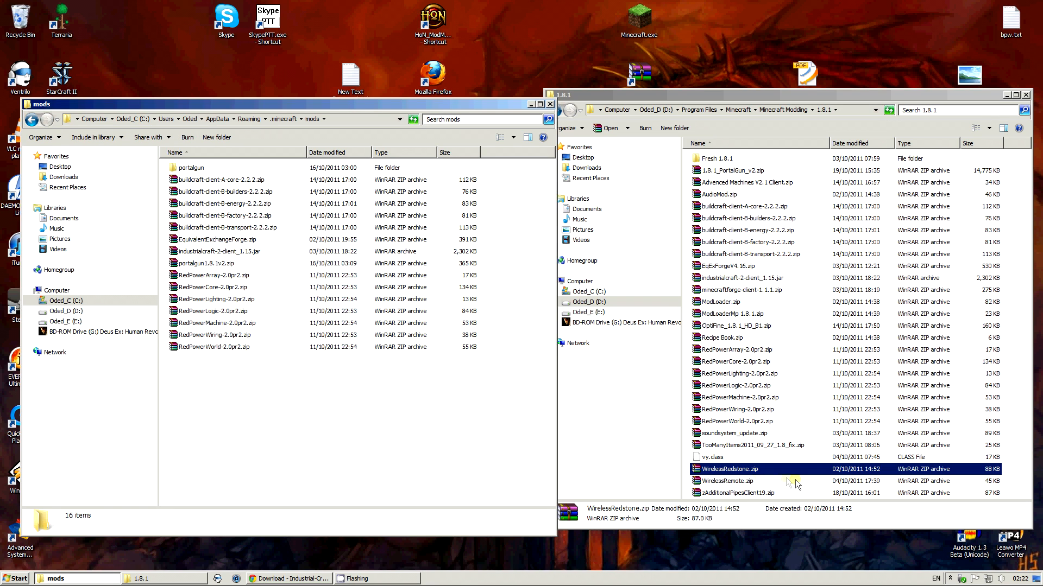
{"action": "left_click", "coordinate": [736, 493]}
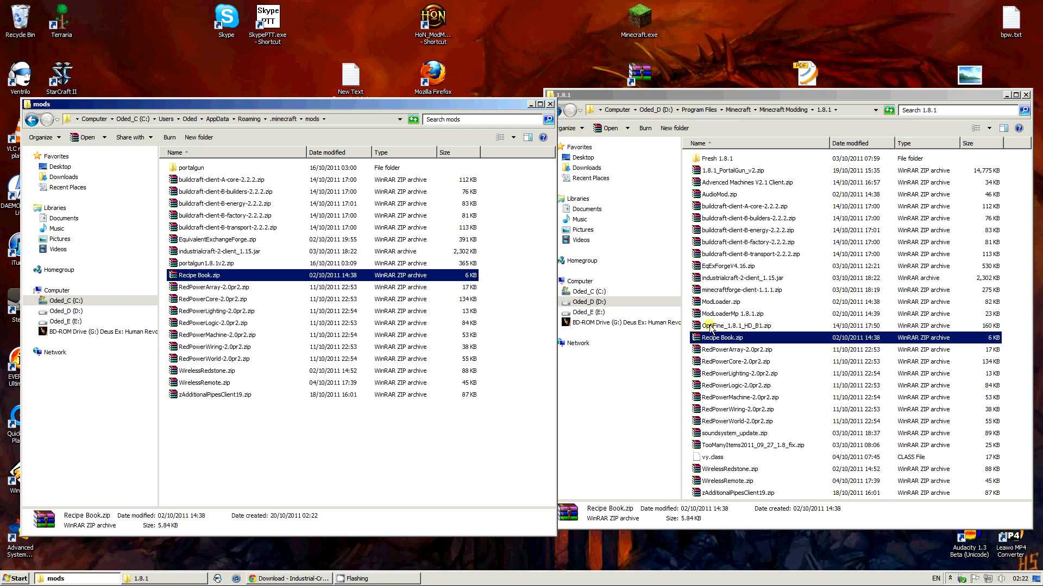
{"action": "double_click", "coordinate": [737, 325]}
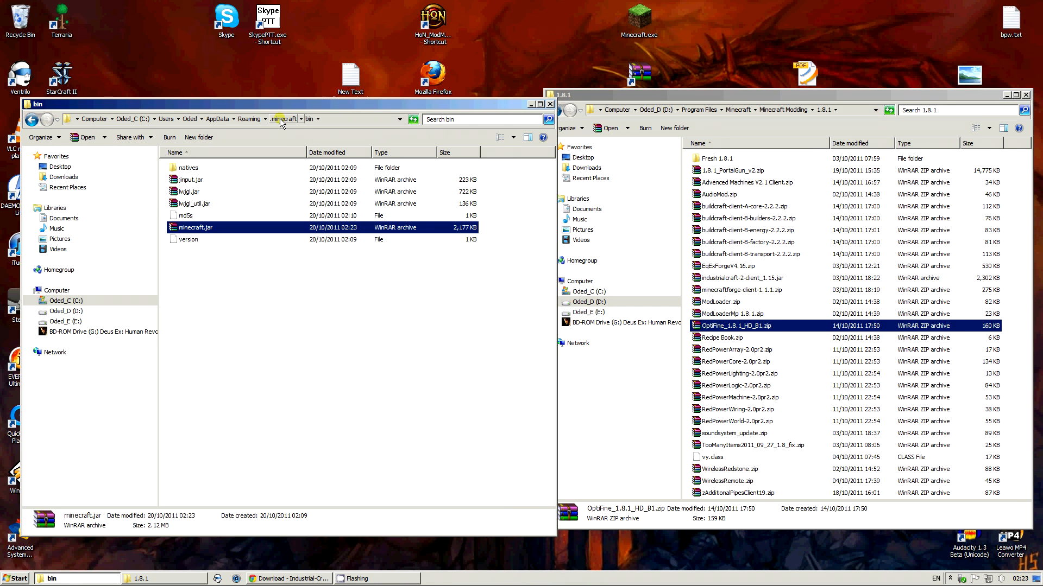
Copy Advanced Machines V2.1 Client.zip from the 1.8.1 window into .minecraft's mods folder
{"action": "left_click", "coordinate": [286, 119]}
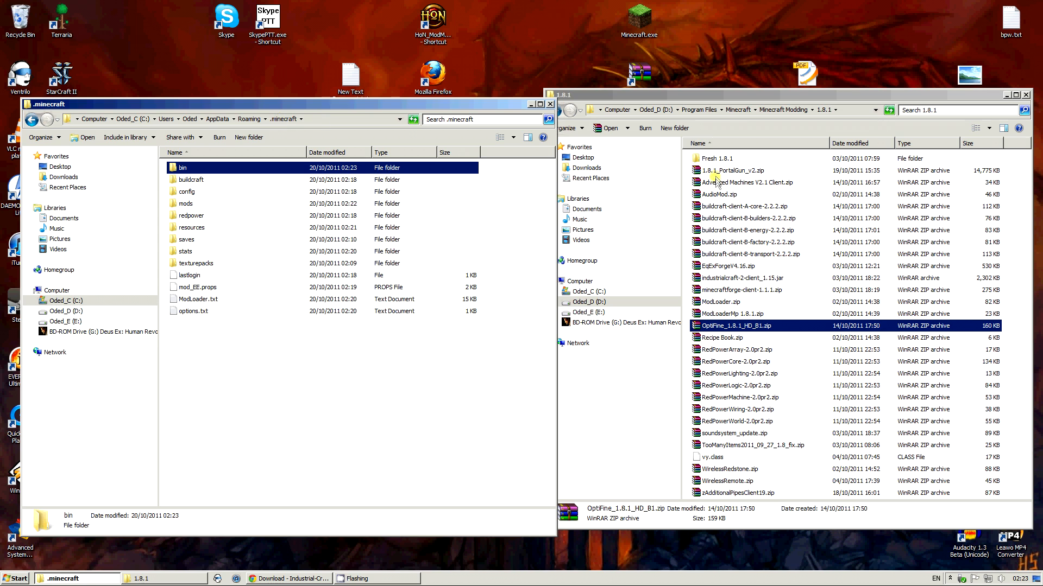
{"action": "double_click", "coordinate": [752, 183]}
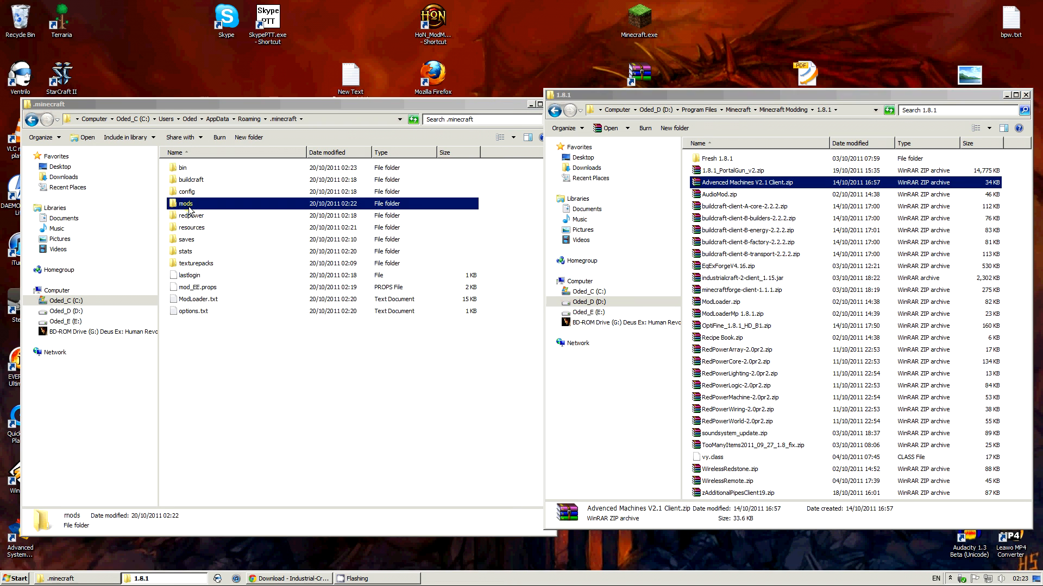
{"action": "double_click", "coordinate": [184, 203]}
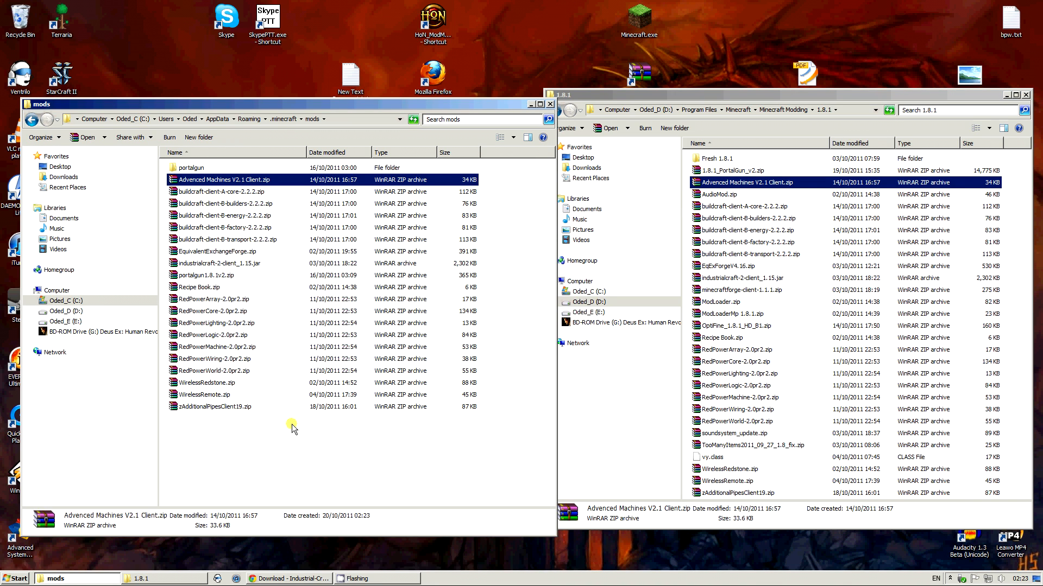
{"action": "mouse_move", "coordinate": [695, 354]}
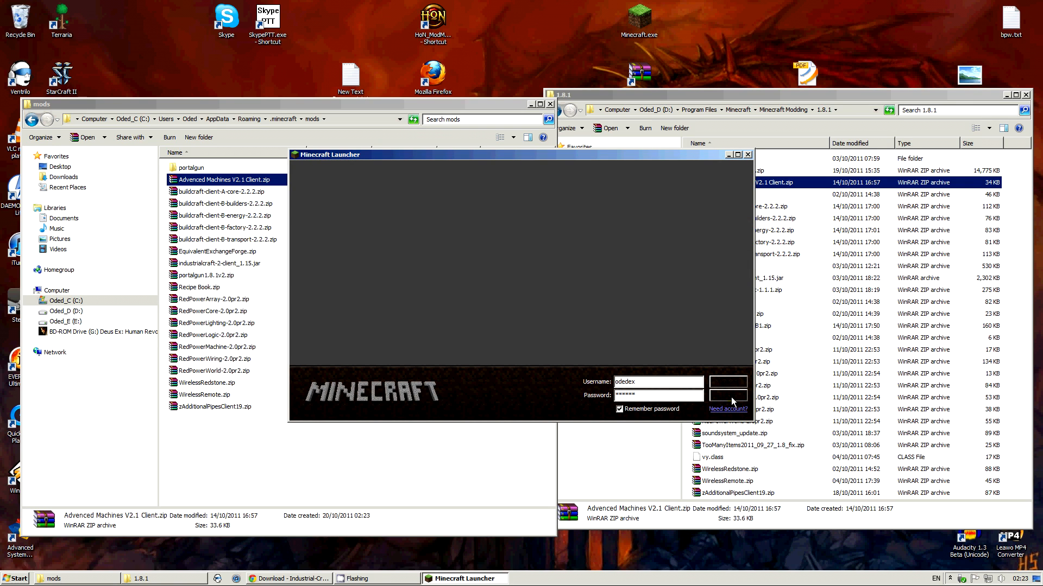
{"action": "mouse_move", "coordinate": [730, 402]}
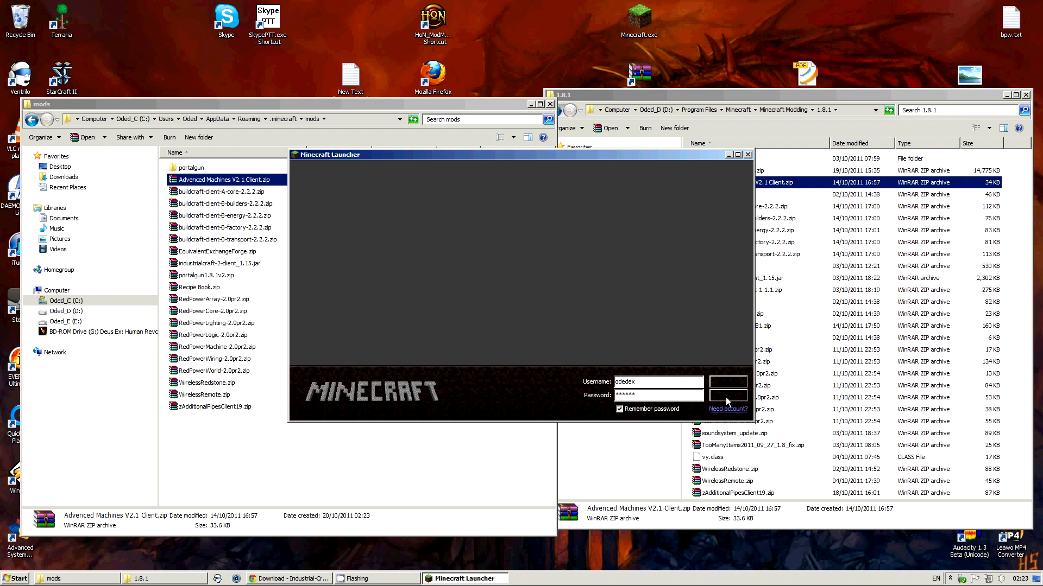
Log in through the launcher so Minecraft Beta 1.8.1 reaches its main menu
{"action": "left_click", "coordinate": [728, 383]}
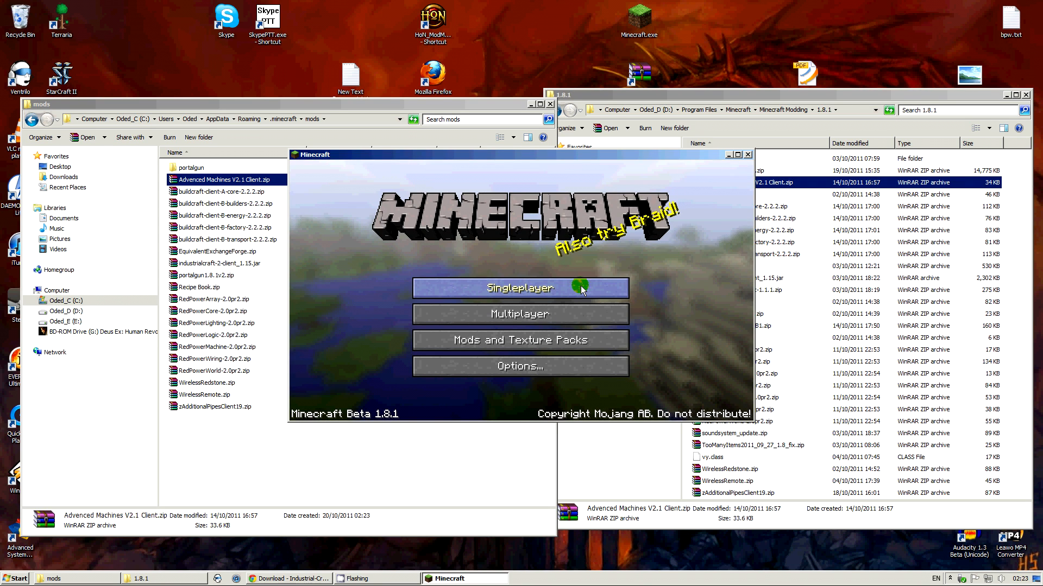
Load a single-player world and page through TooManyItems to view the new mod blocks
{"action": "left_click", "coordinate": [520, 288]}
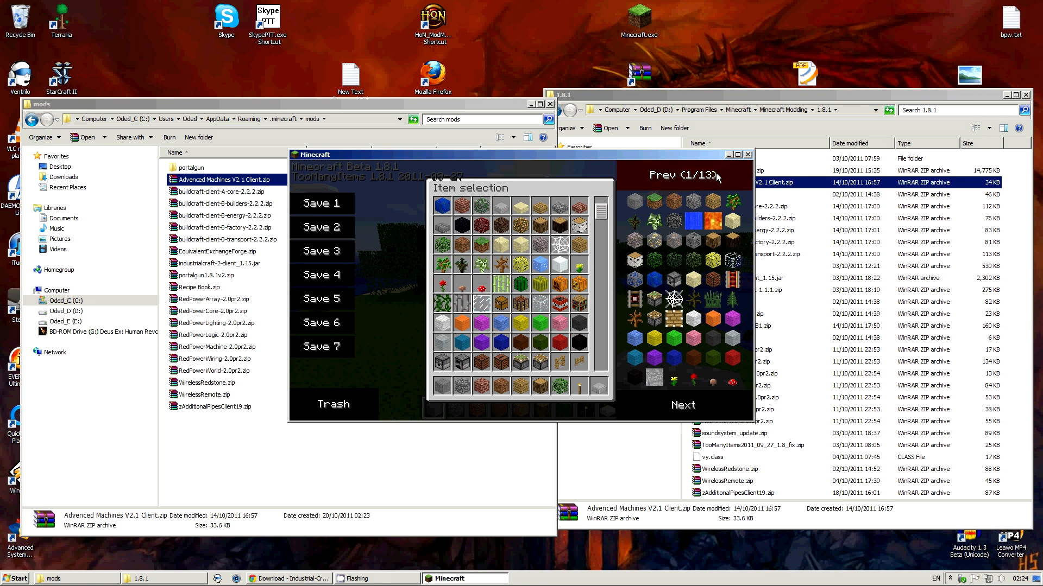
{"action": "left_click", "coordinate": [682, 404]}
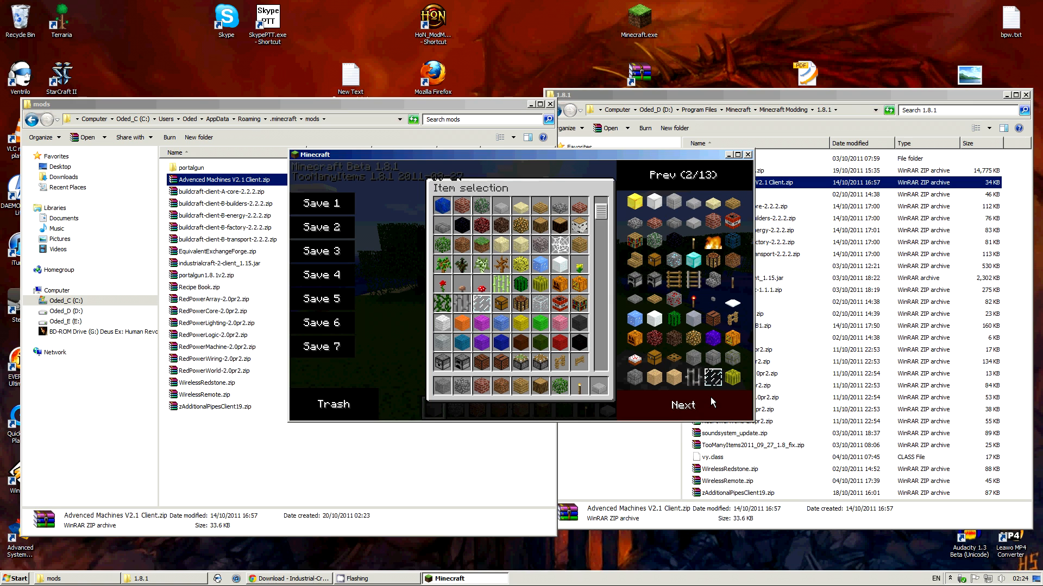
{"action": "left_click", "coordinate": [682, 405]}
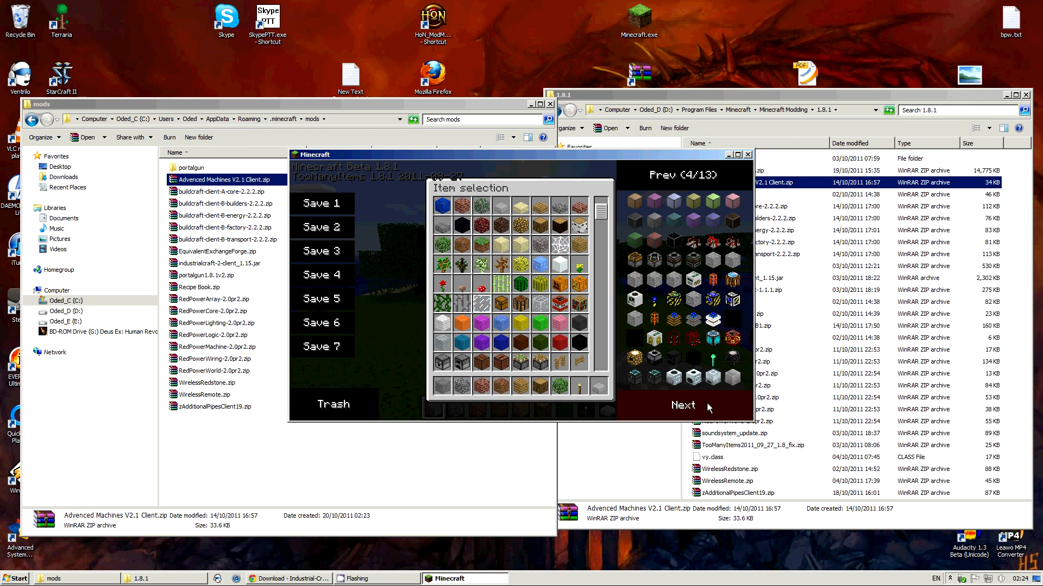
{"action": "left_click", "coordinate": [683, 405]}
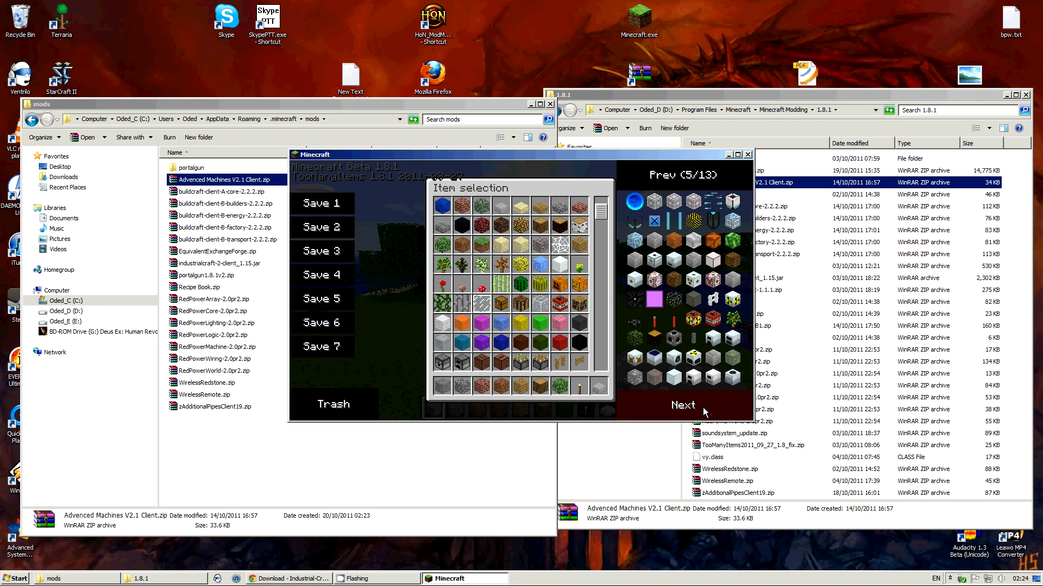
{"action": "left_click", "coordinate": [682, 406]}
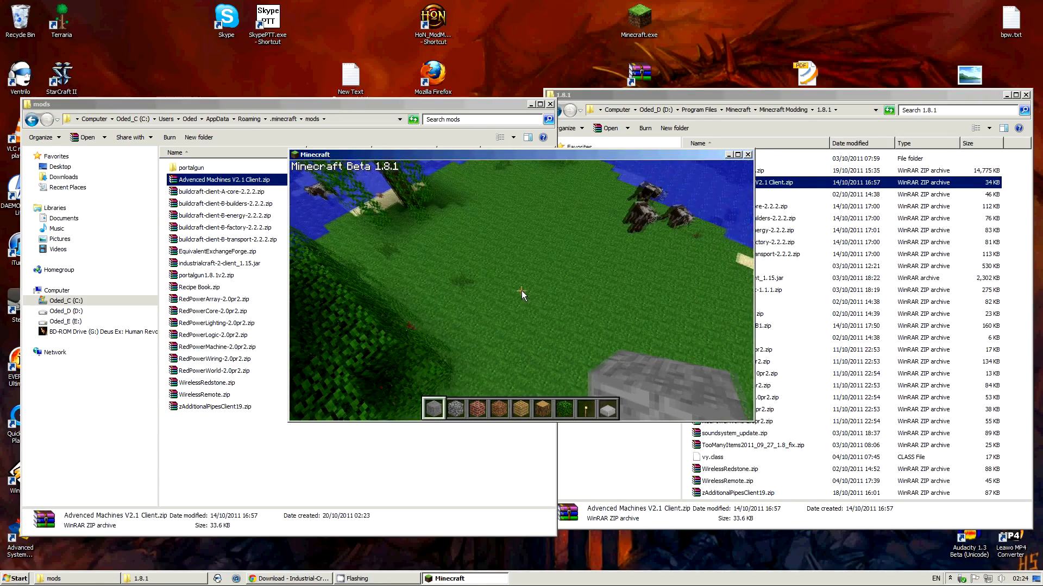
{"action": "mouse_move", "coordinate": [522, 292]}
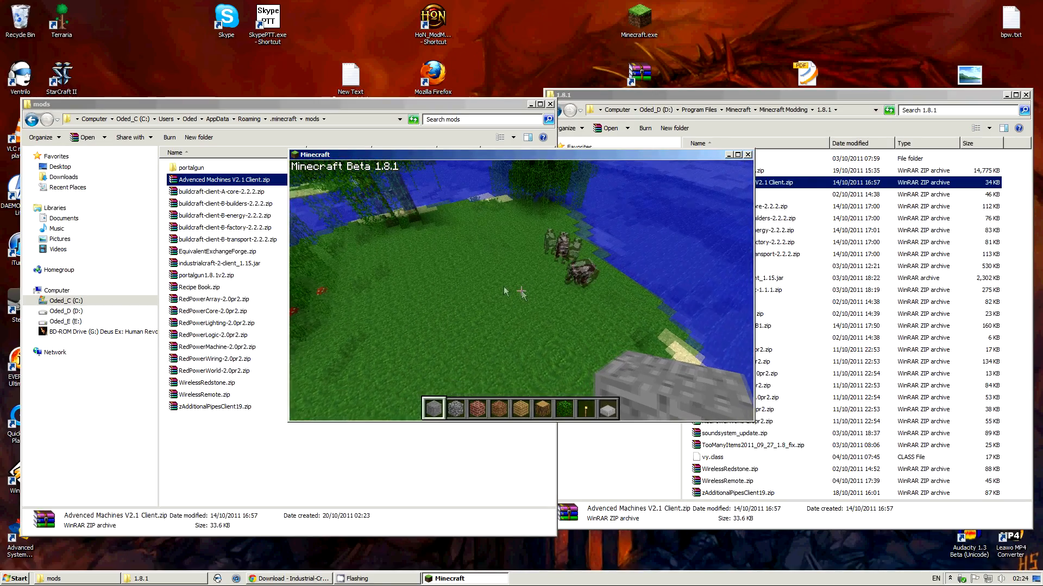